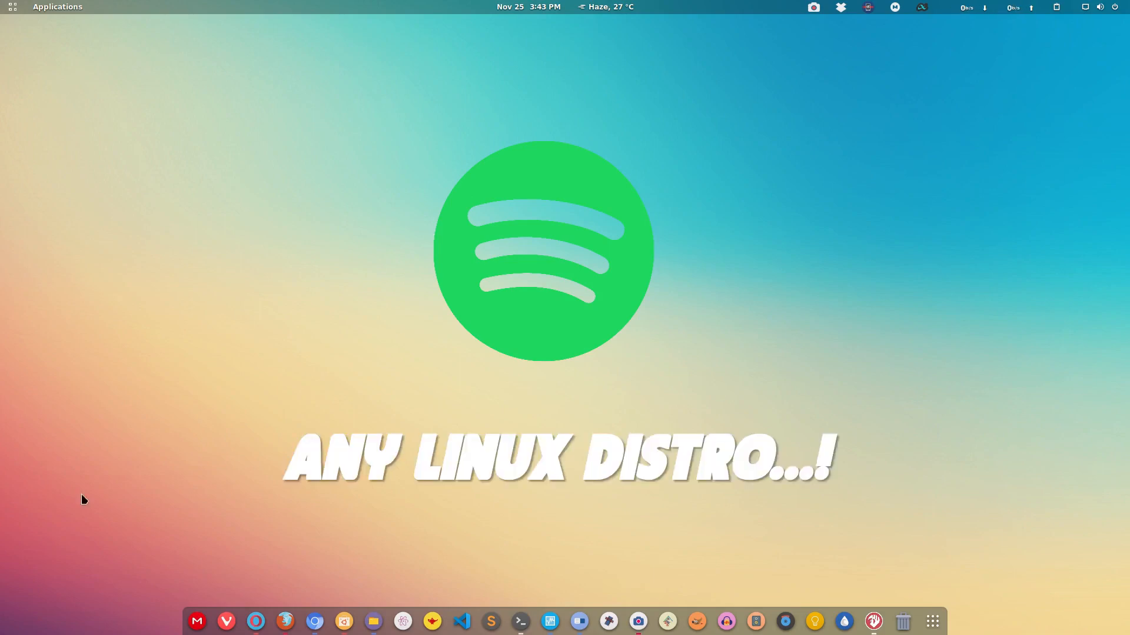
Launch Opera and search Google for 'spotify download'.
left_click(255, 621)
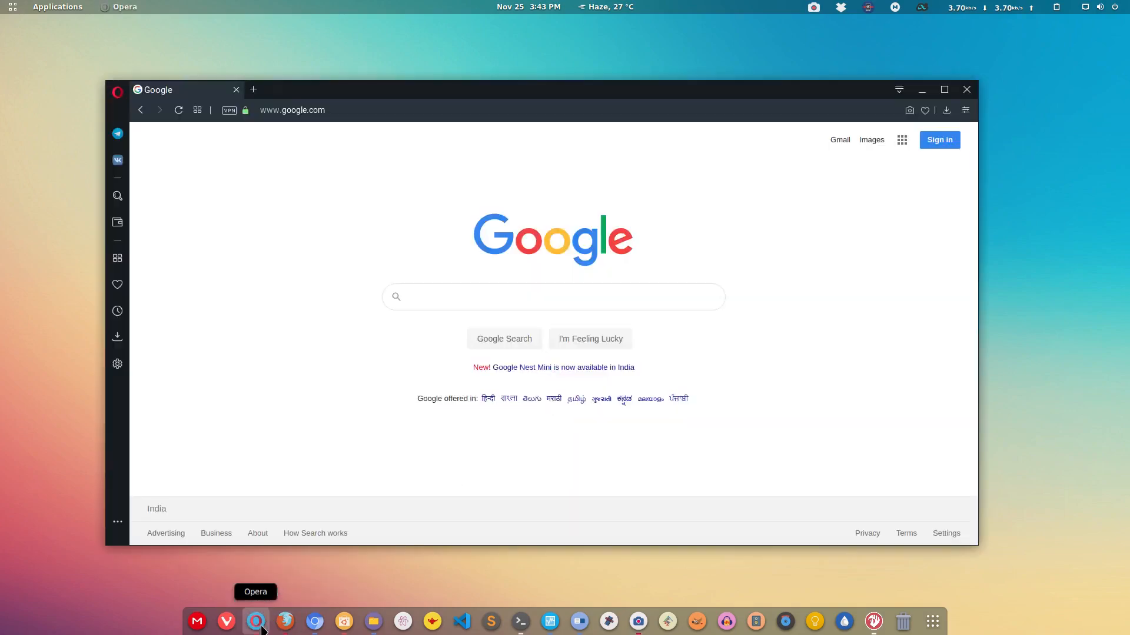
left_click(553, 296)
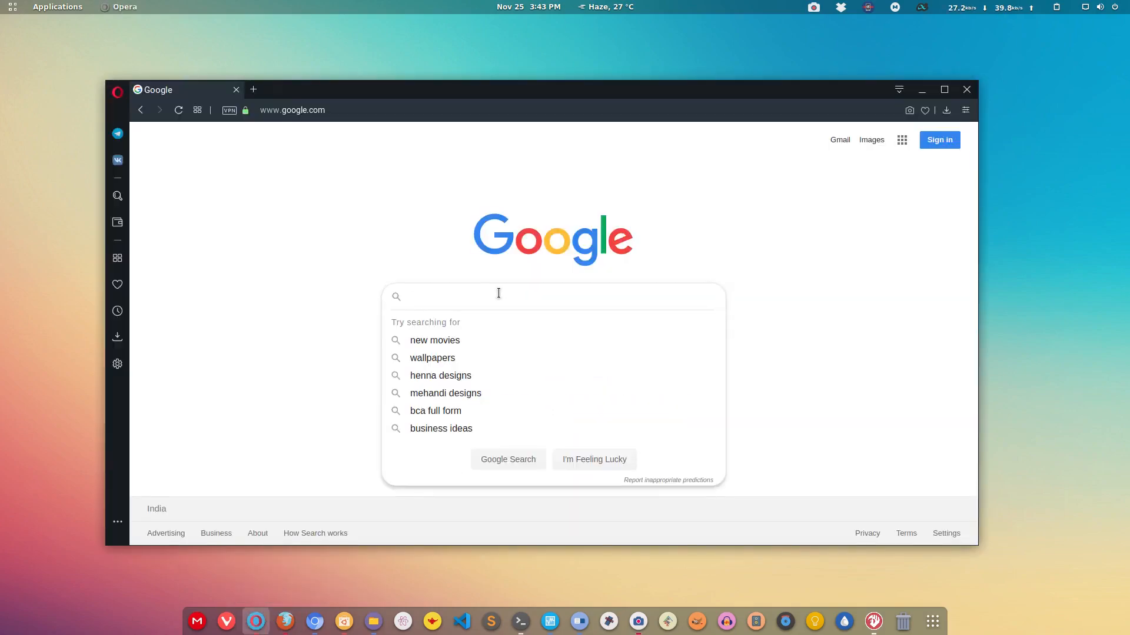
type("spotify download")
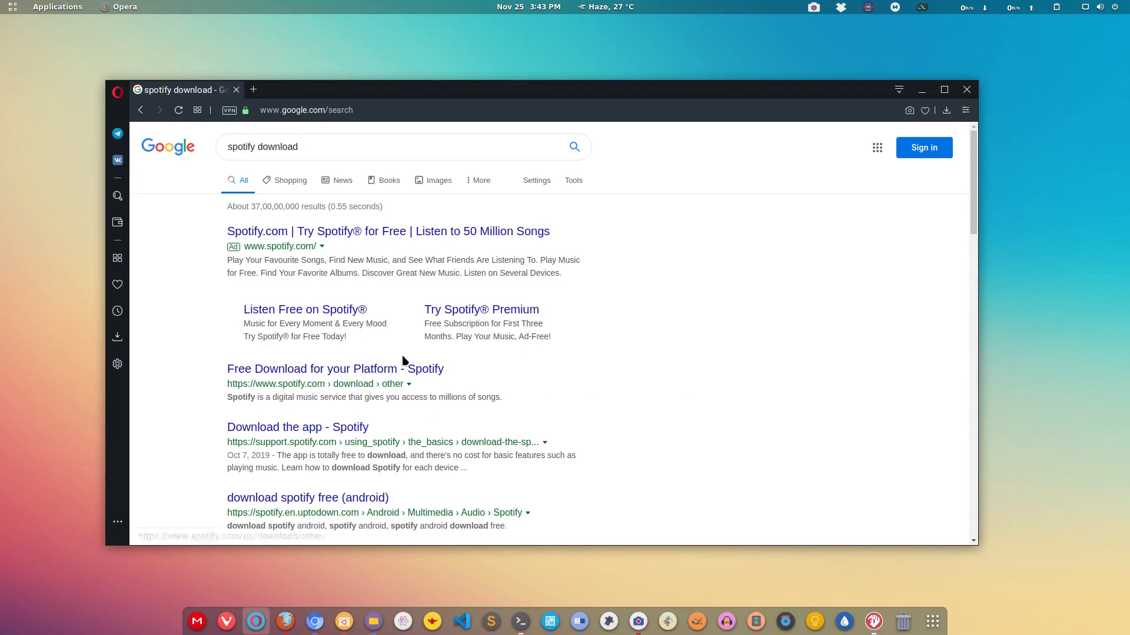
mouse_move(302, 374)
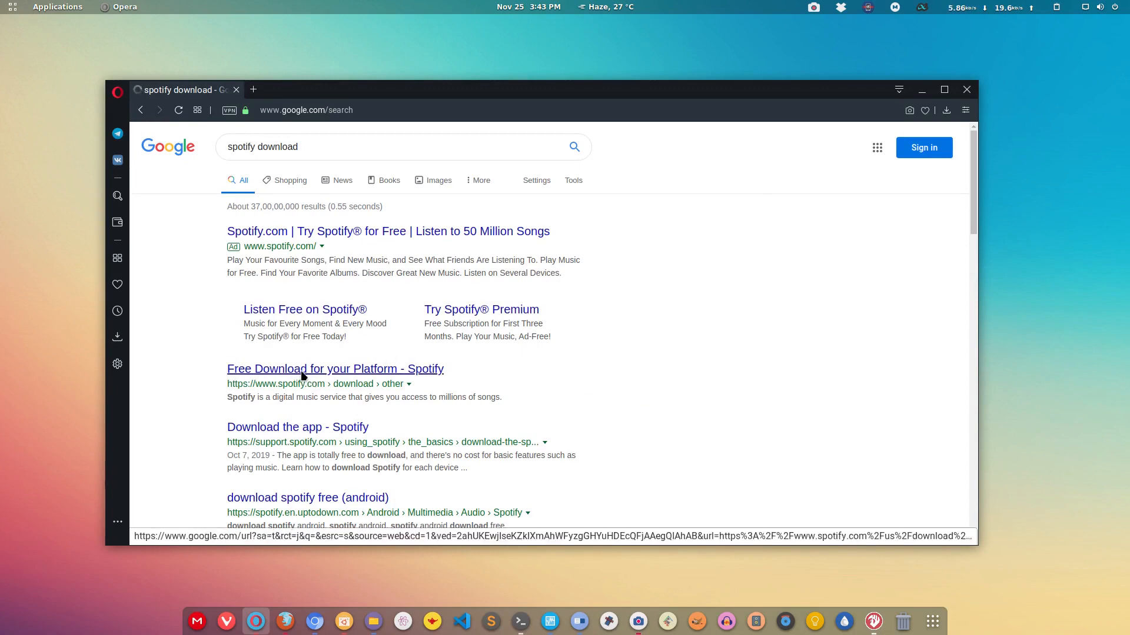
Open Spotify's free download page and reach its 'Spotify for Linux' instructions.
left_click(335, 369)
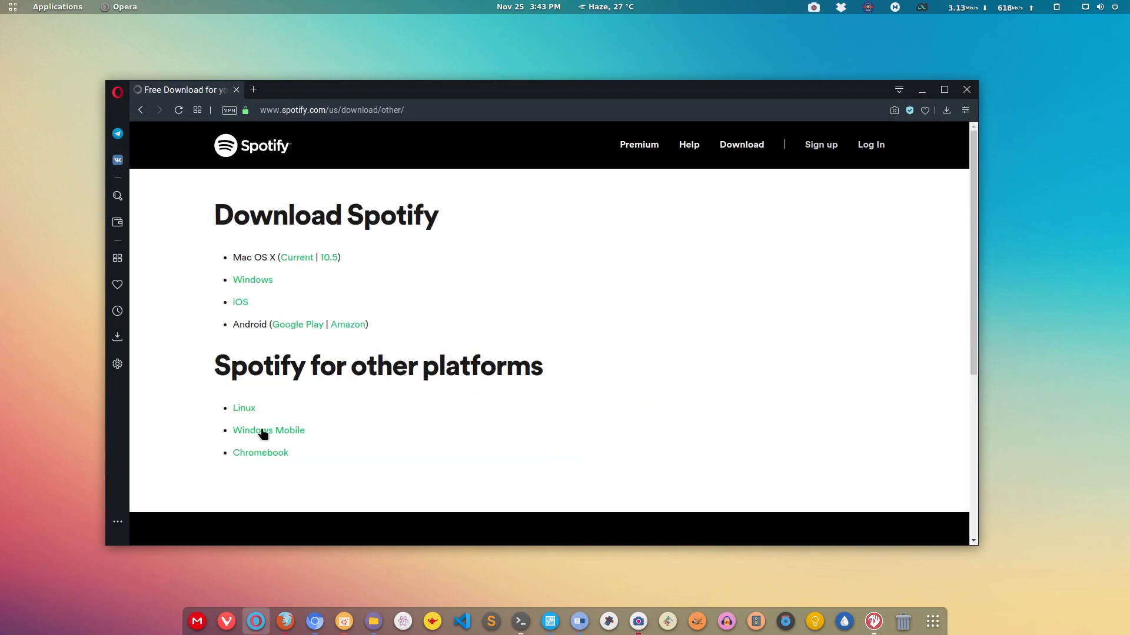
left_click(243, 407)
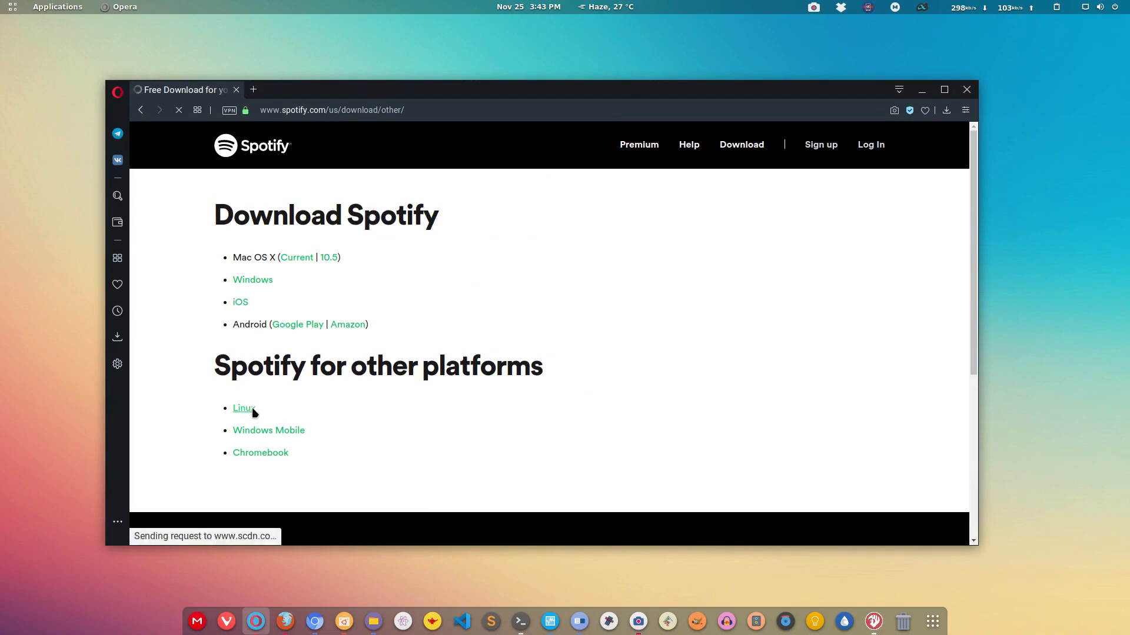
left_click(244, 408)
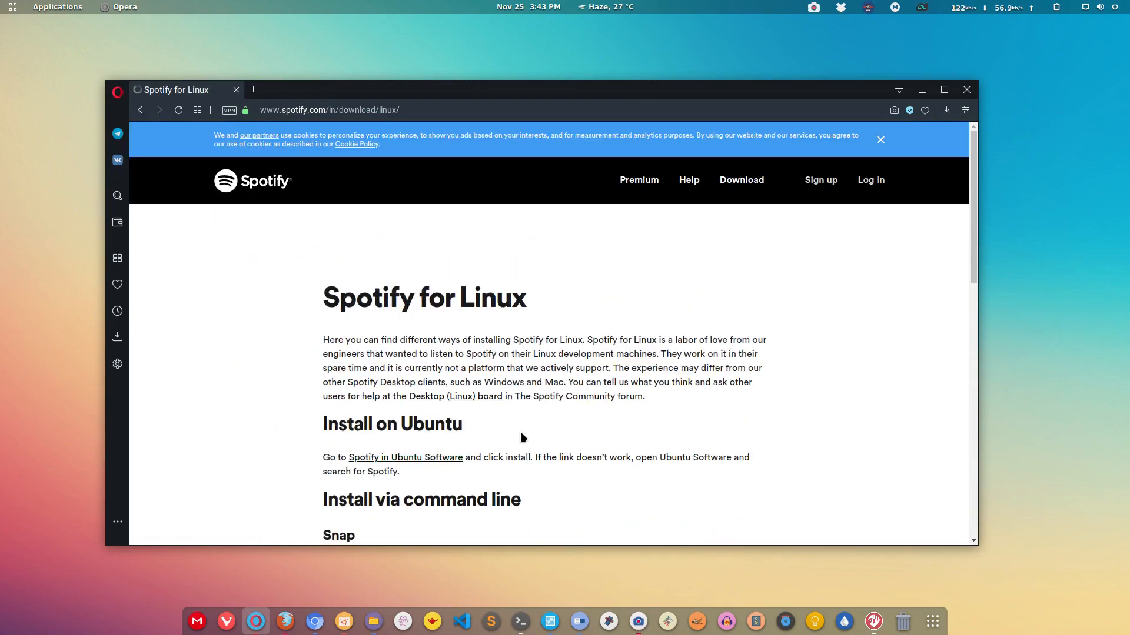
scroll("down", 3)
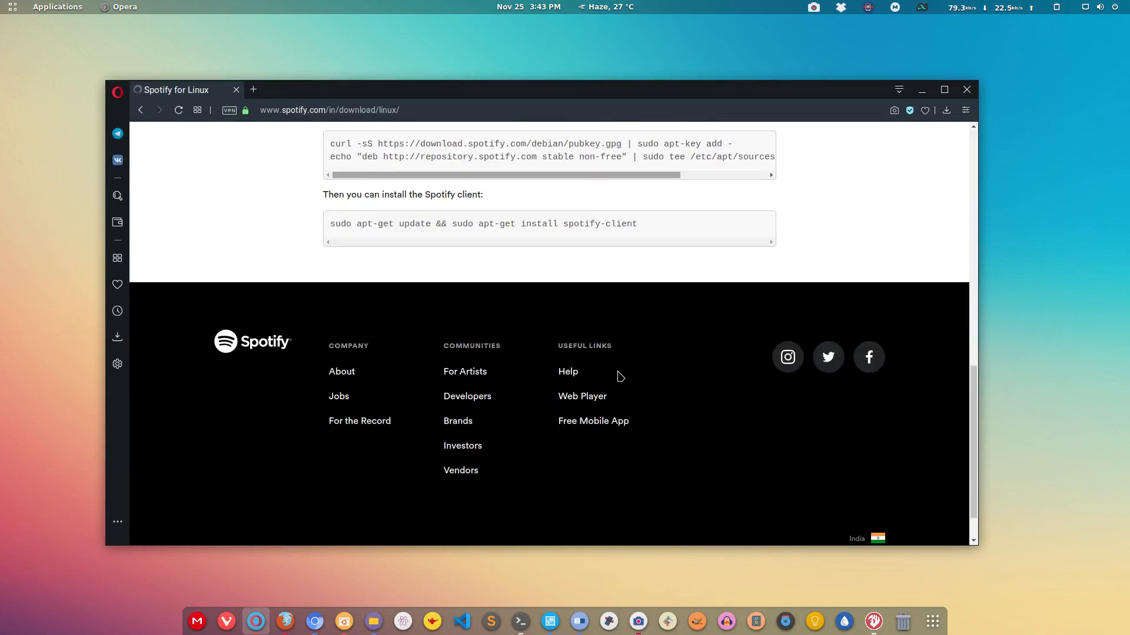
scroll("up", 3)
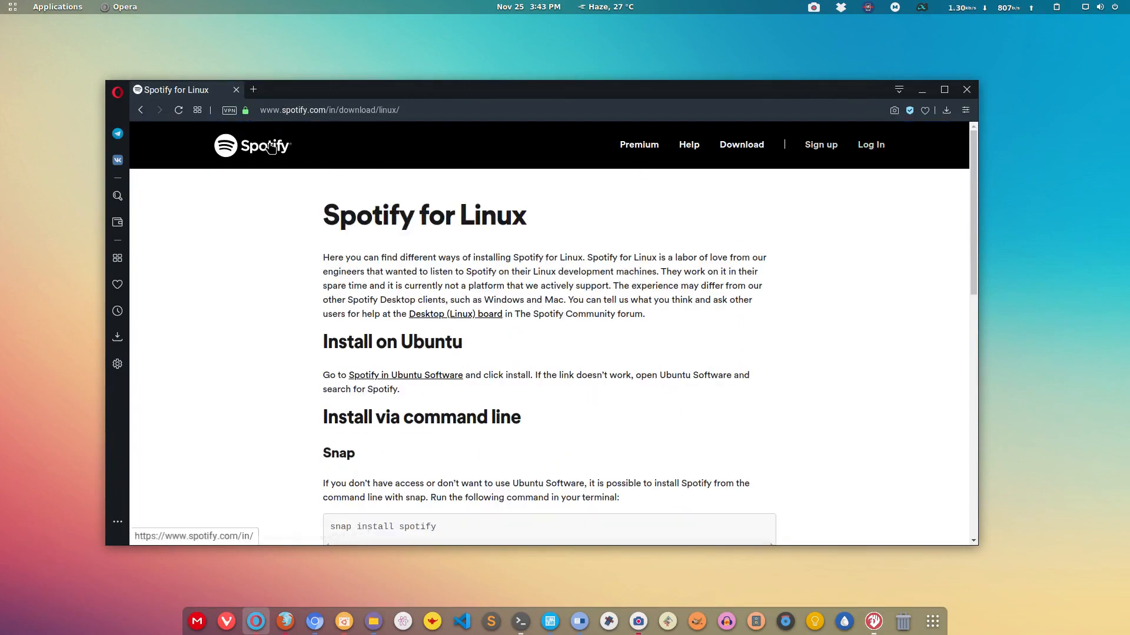
left_click(251, 144)
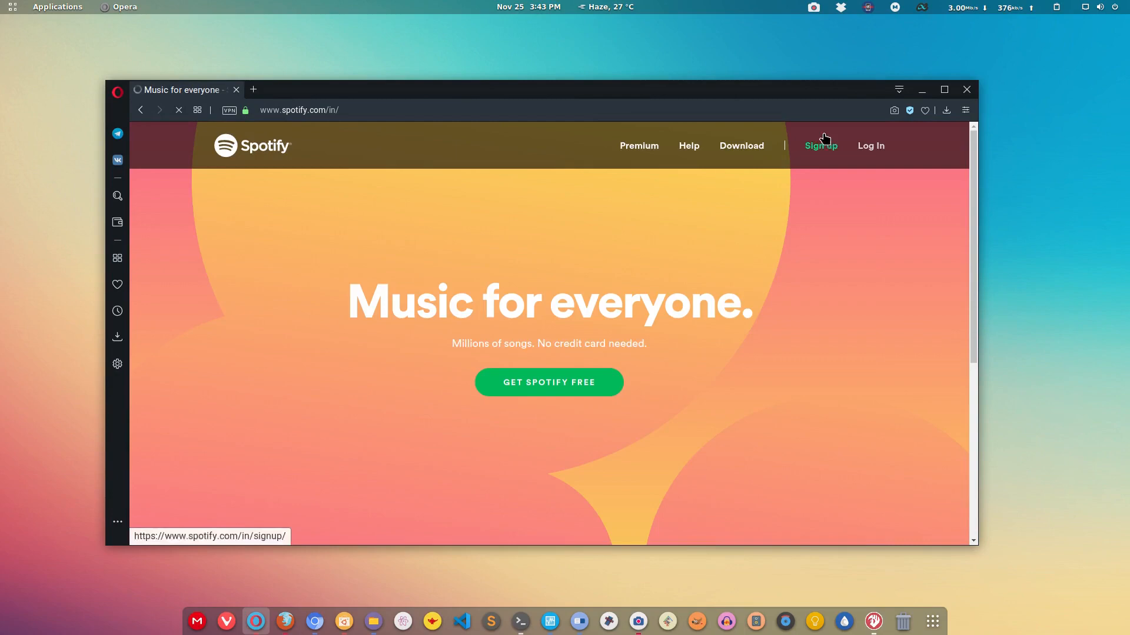
left_click(741, 144)
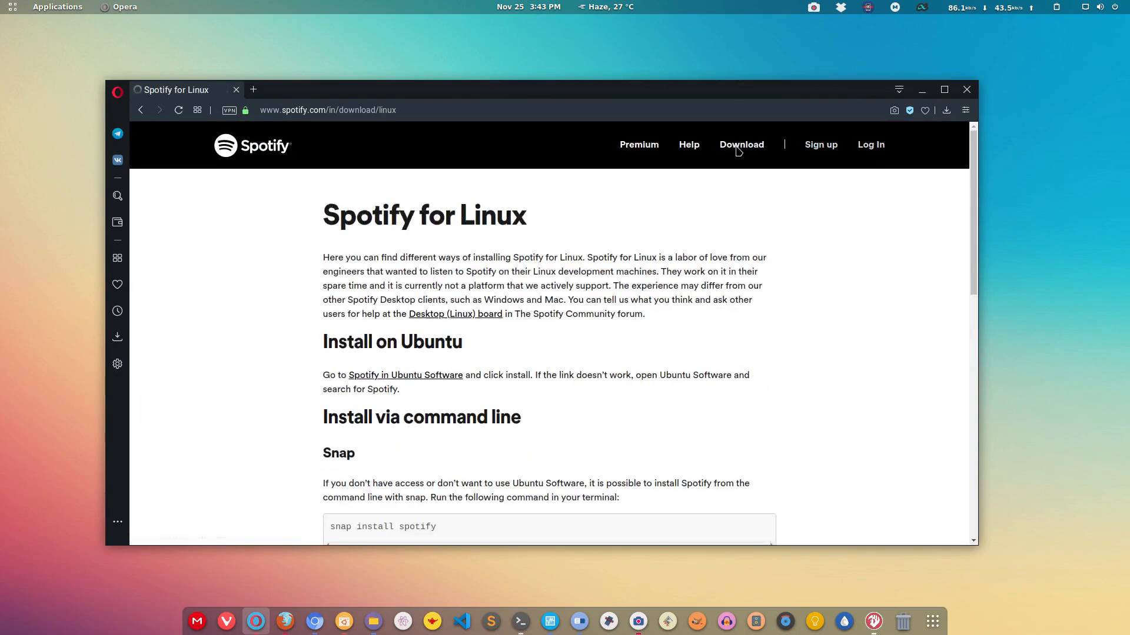
mouse_move(696, 260)
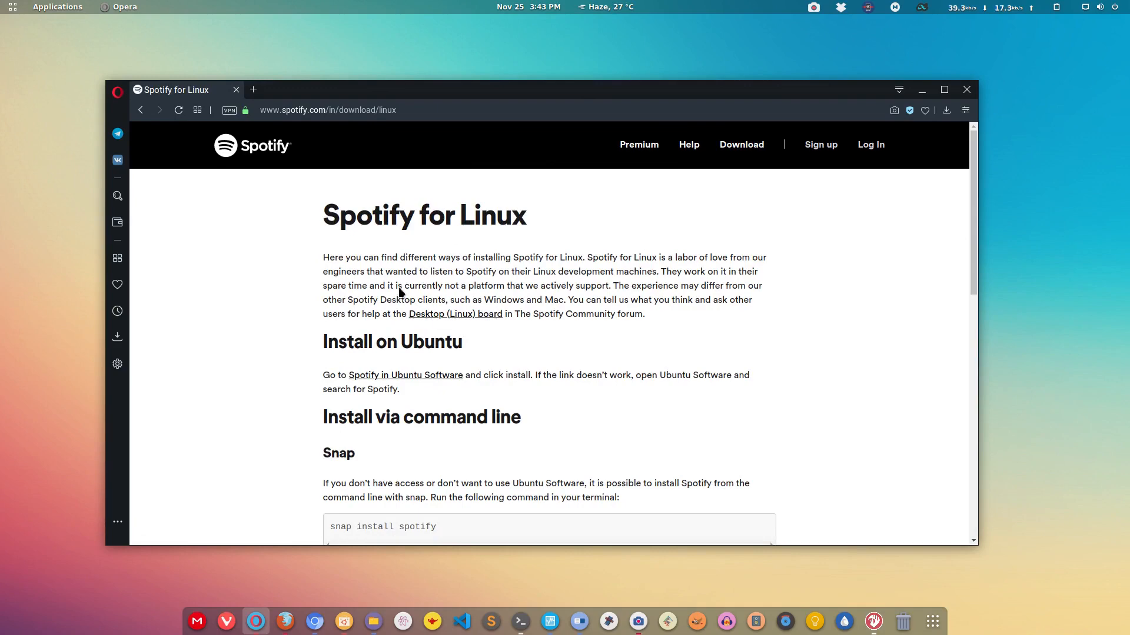
Scroll to the Snap section and select the 'snap install spotify' command.
scroll("down", 3)
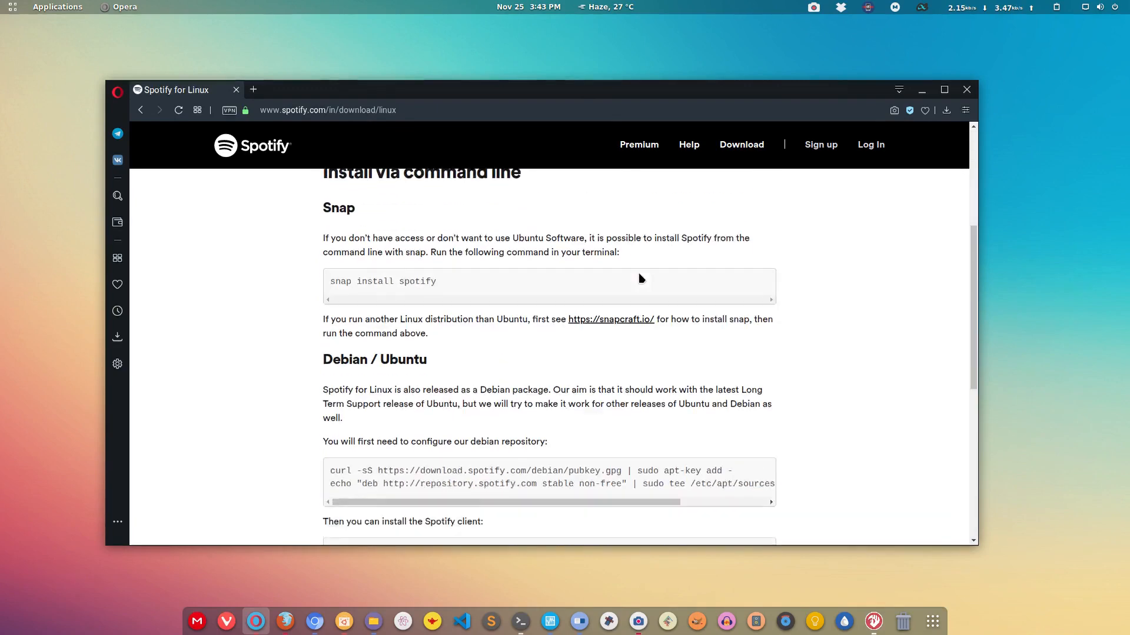
scroll("down", 3)
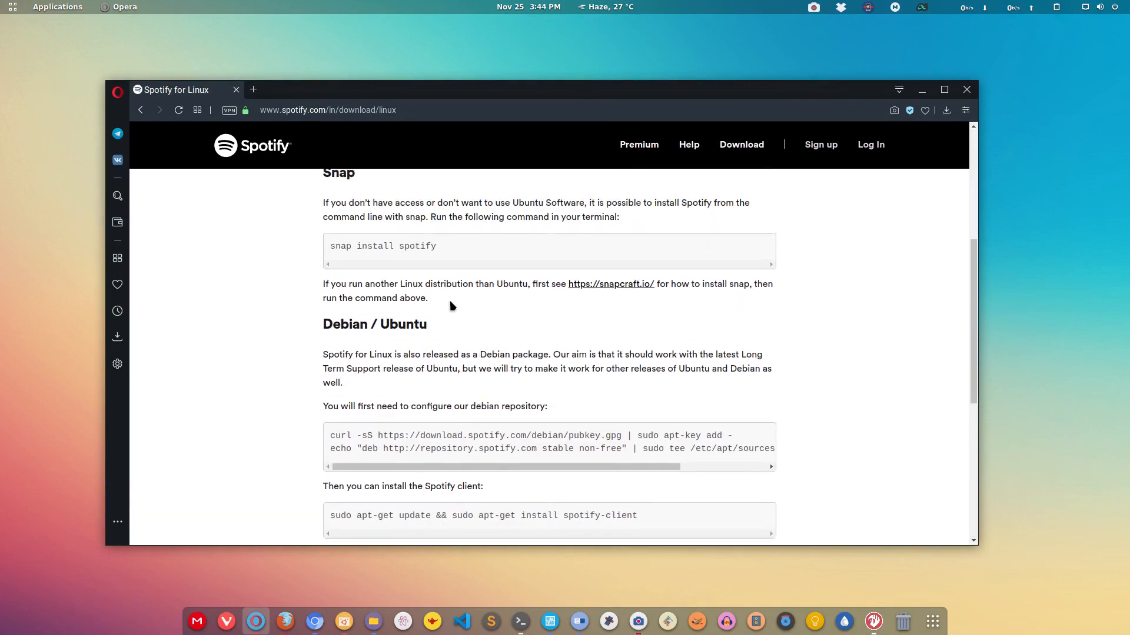
double_click(338, 246)
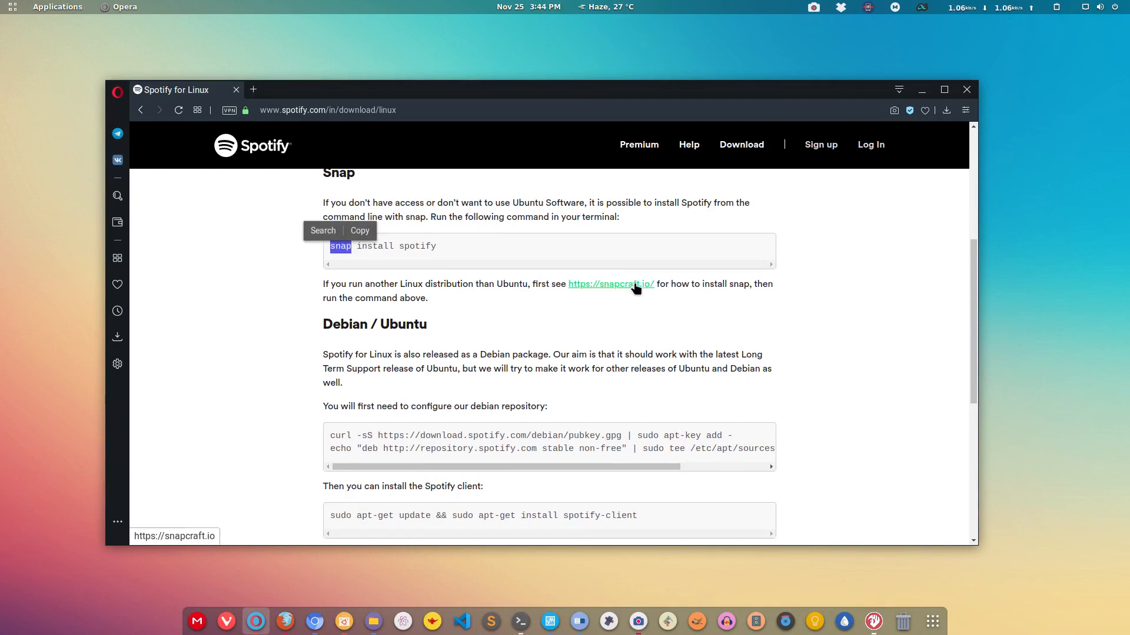
scroll("down", 3)
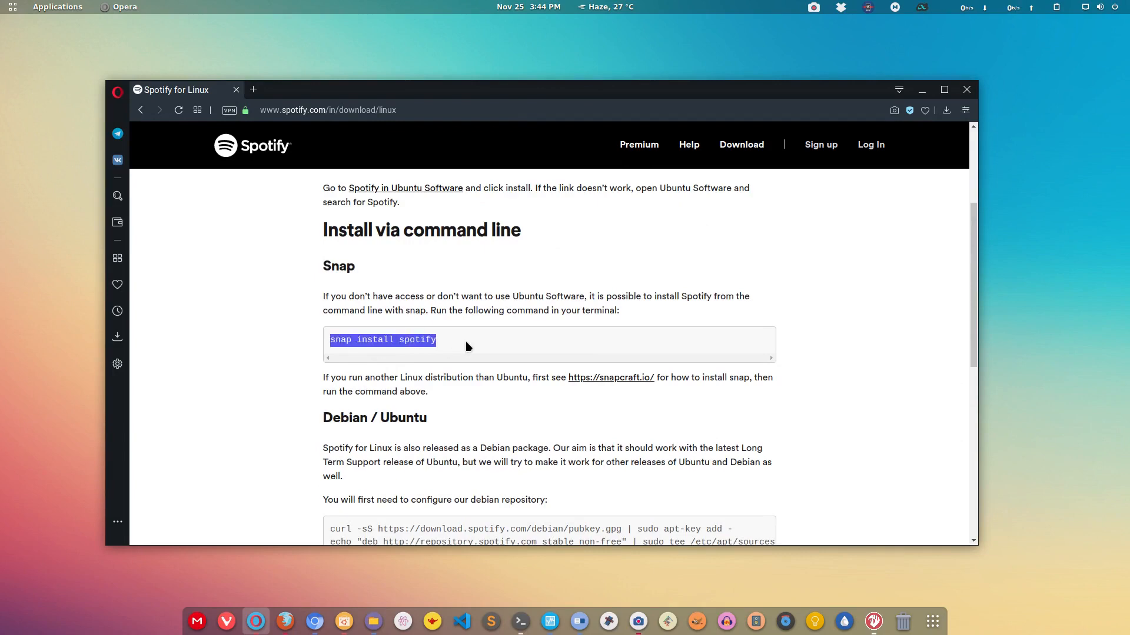
double_click(417, 340)
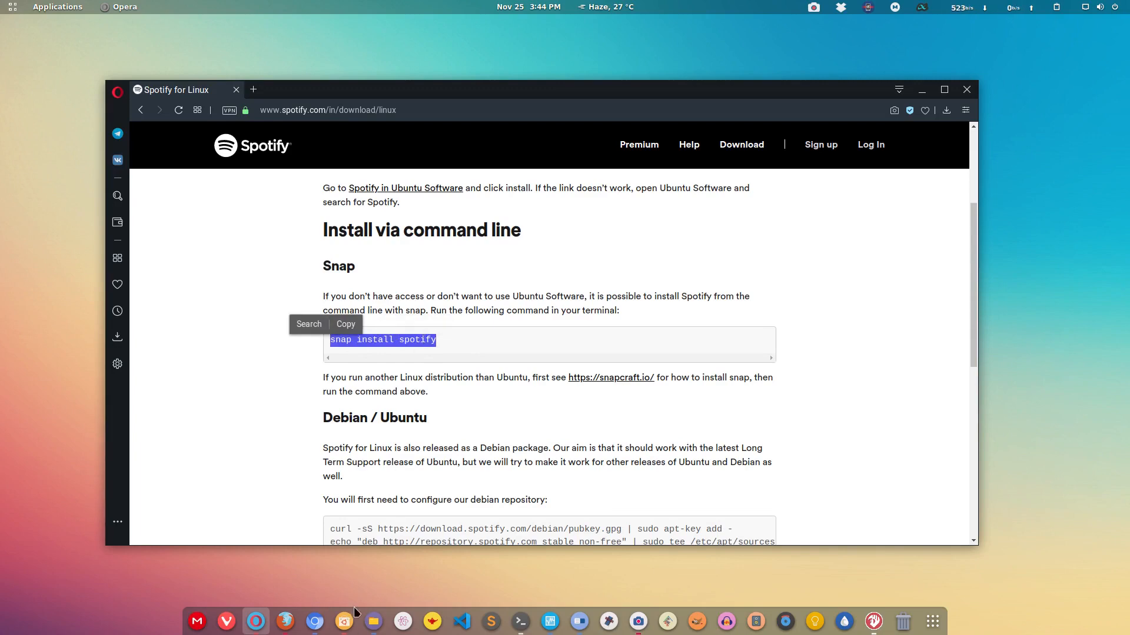
mouse_move(344, 622)
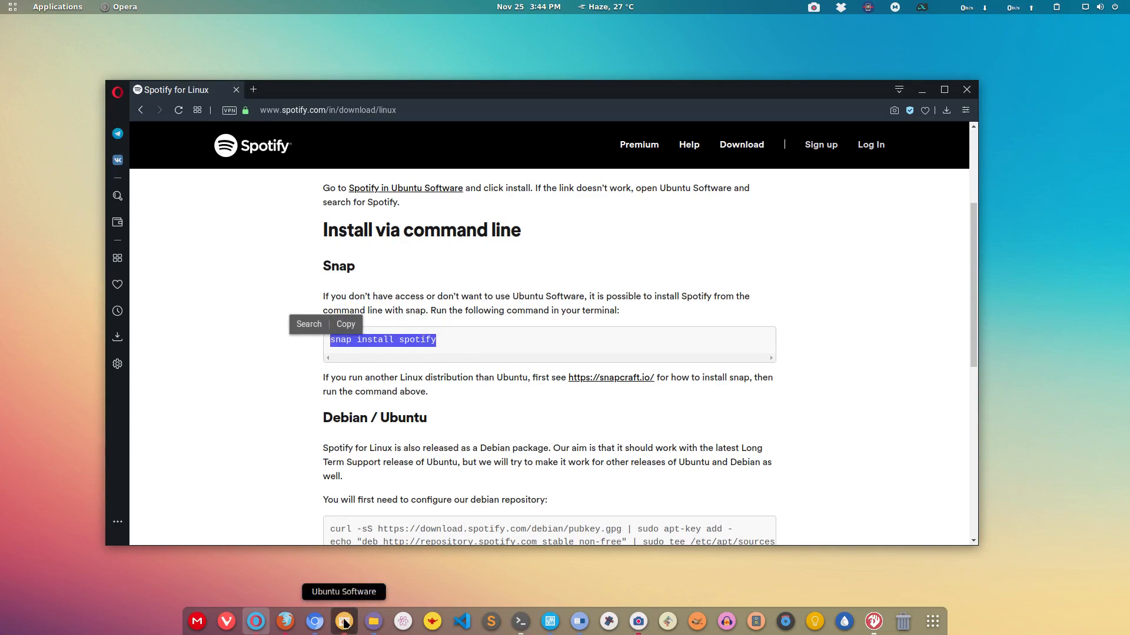
left_click(343, 621)
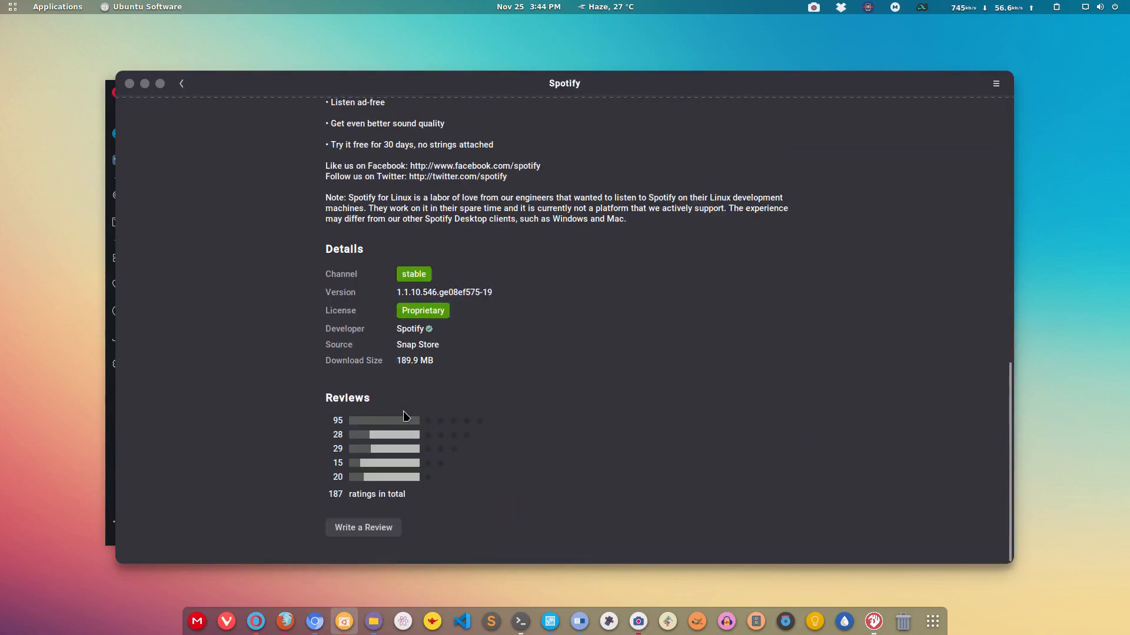
scroll("down", 3)
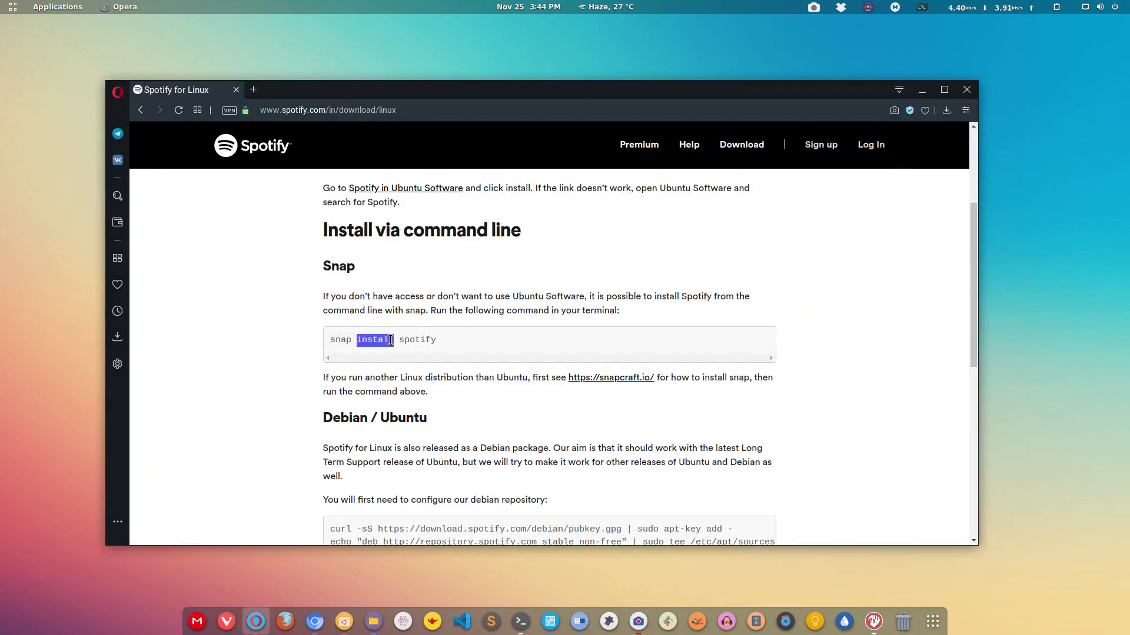
Select the Debian/Ubuntu curl repository key command and open a terminal window.
left_click(390, 340)
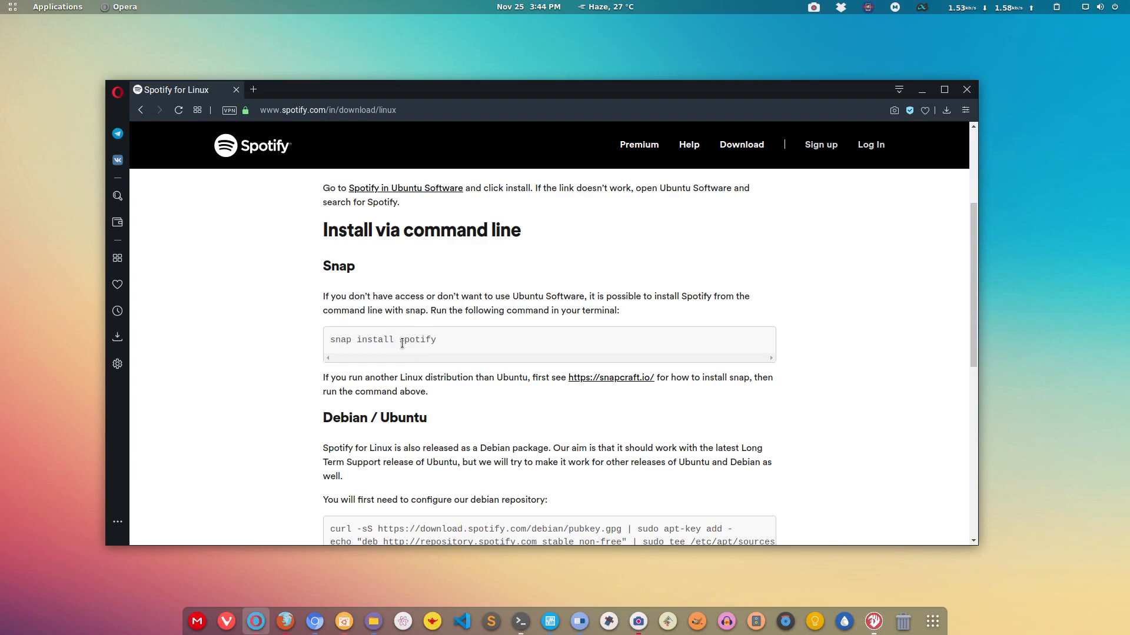
scroll("down", 3)
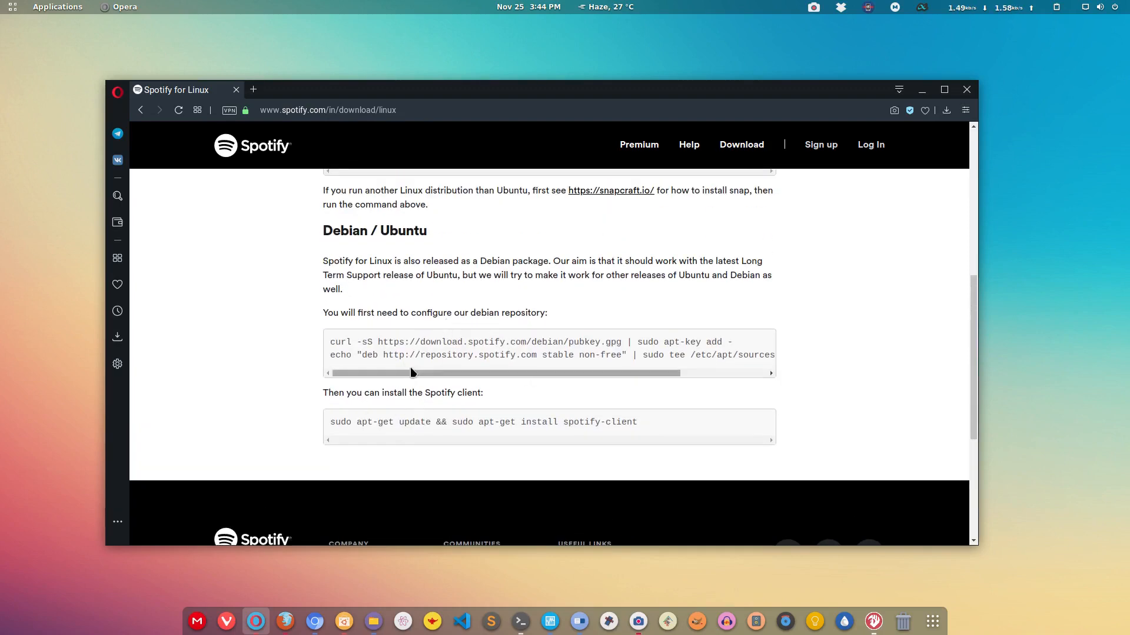
triple_click(533, 341)
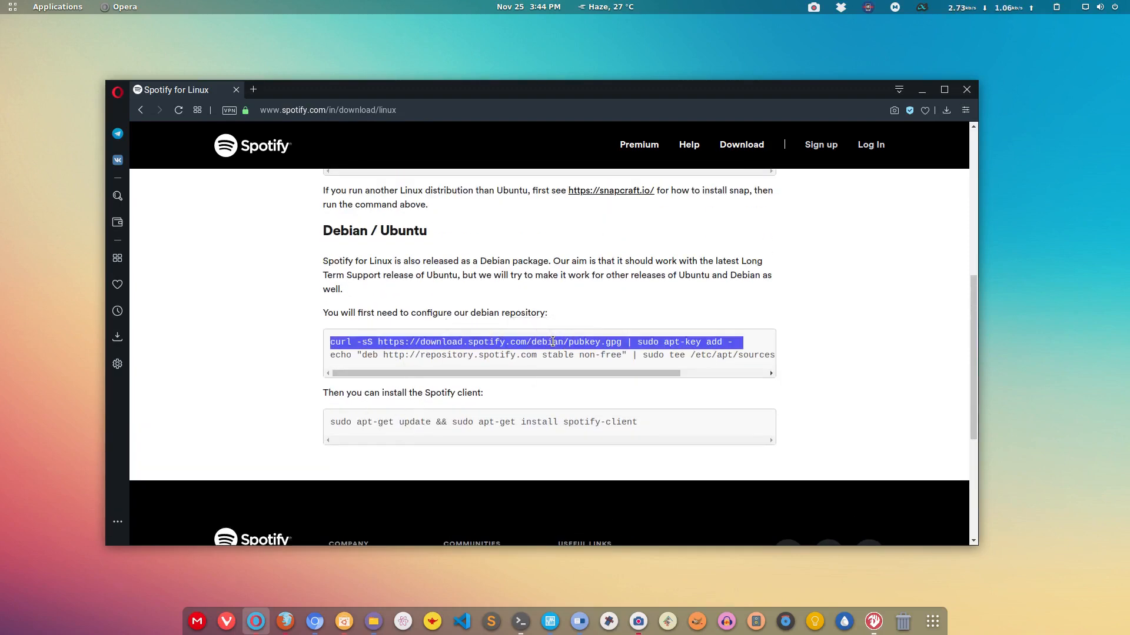
double_click(557, 354)
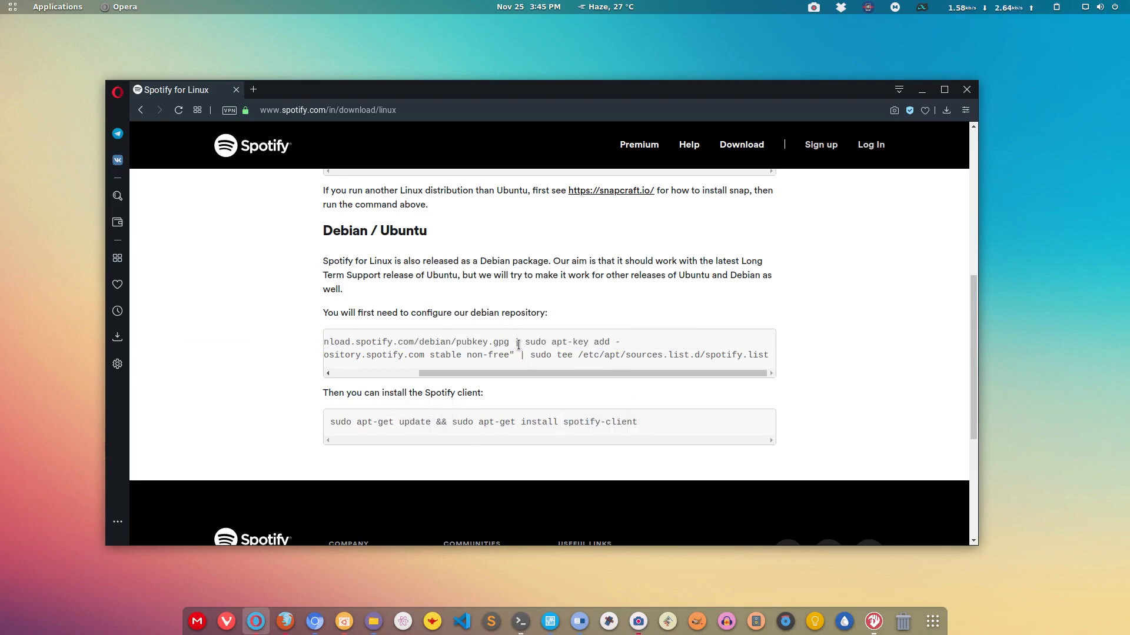
left_click(520, 621)
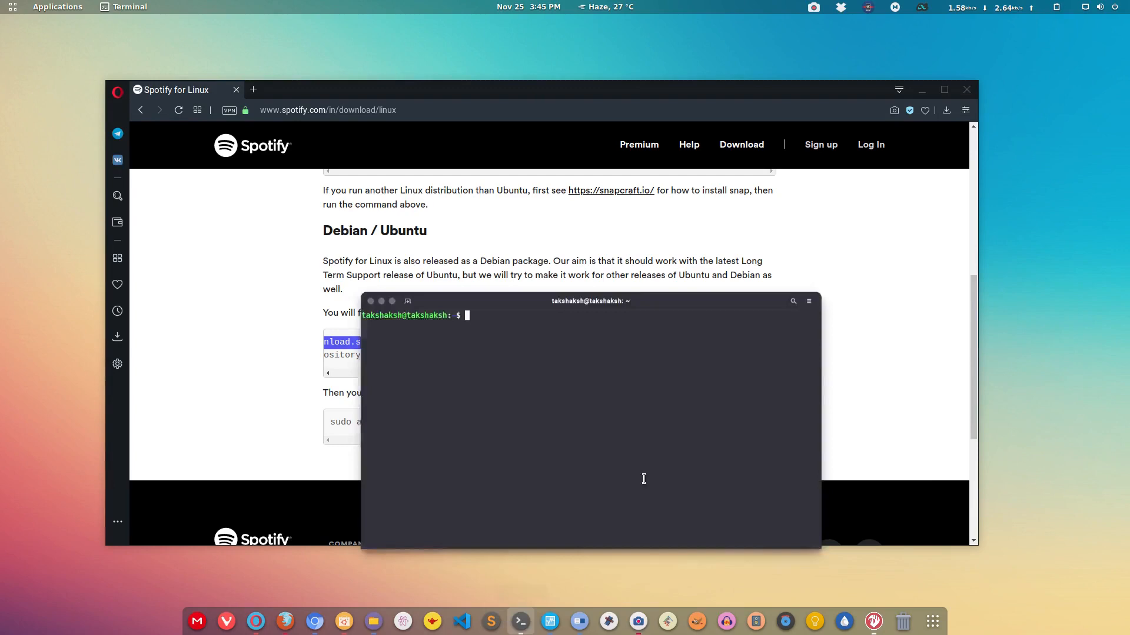
Add Spotify's pubkey.gpg with curl and apt-key, then run 'sudo apt install spotify'.
type("curl -sS https://download.spotify.com/debian/pubkey.gpg | sudo apt-key add -")
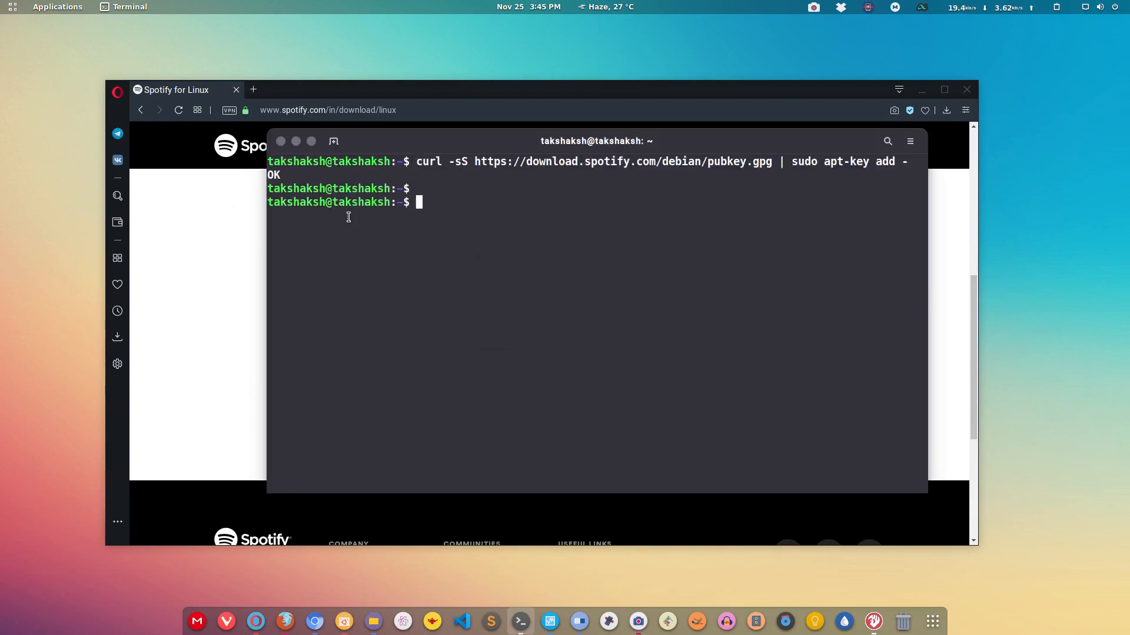
mouse_move(688, 197)
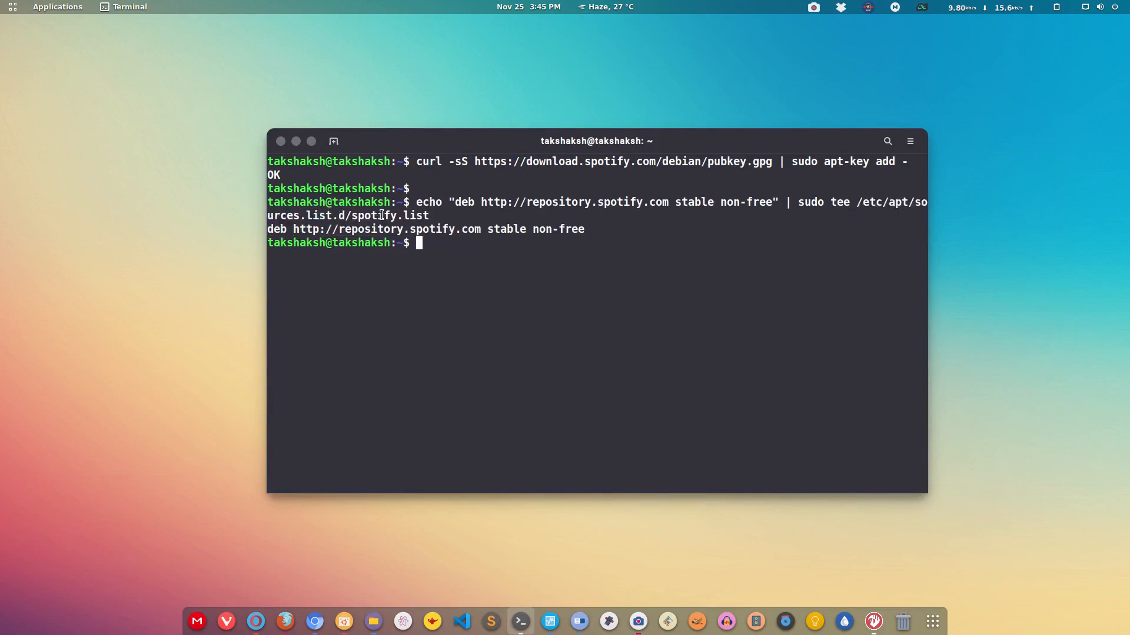
mouse_move(439, 293)
type("r")
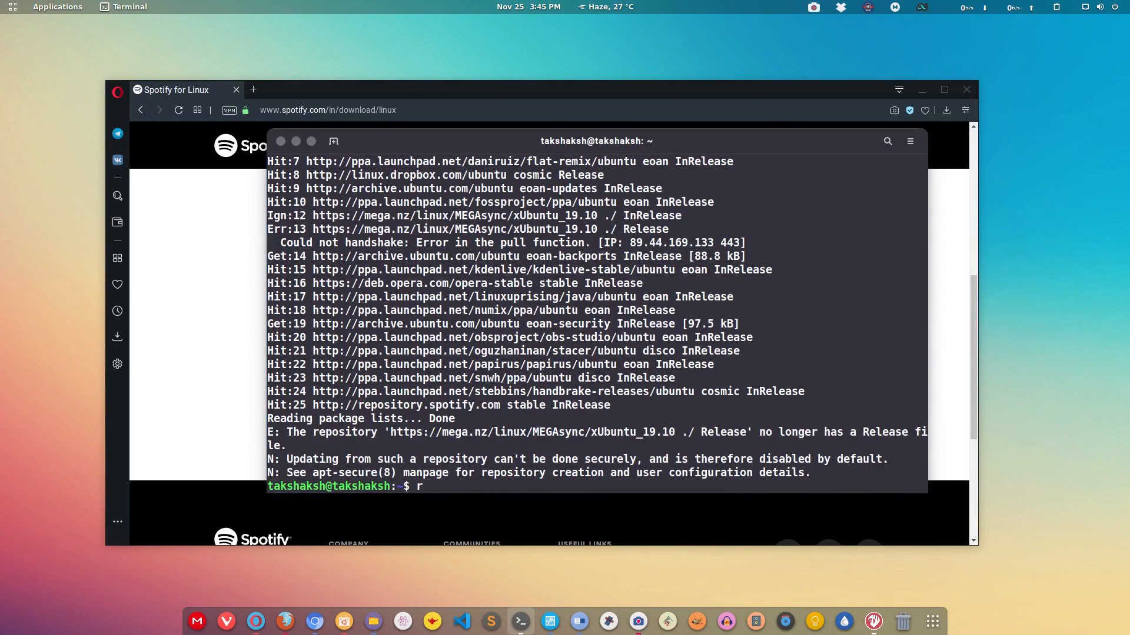
type("sudo")
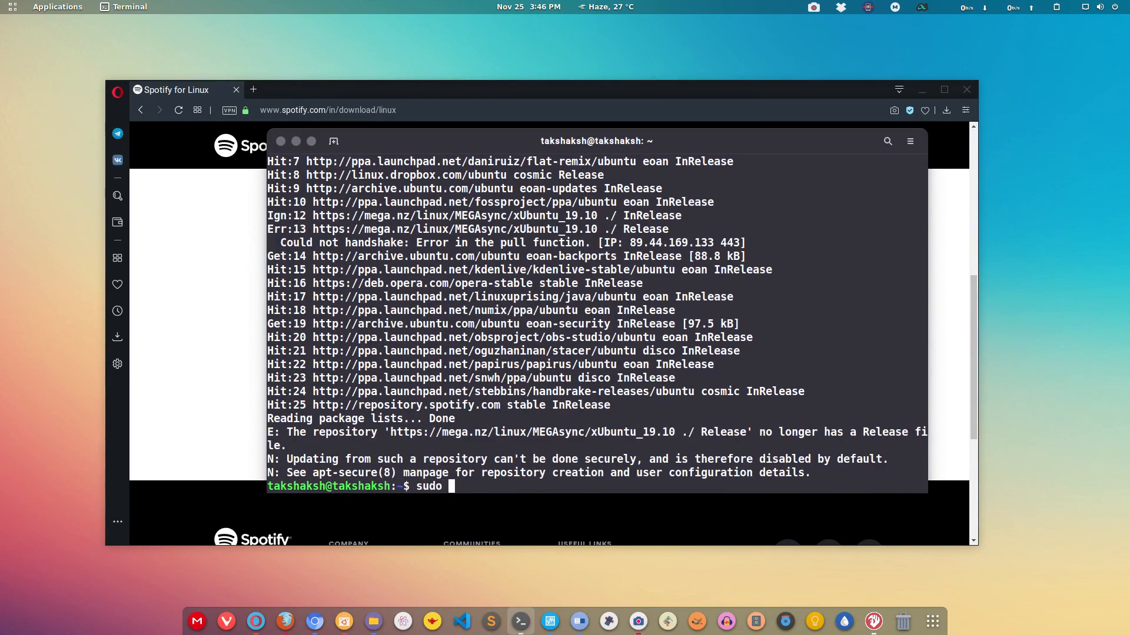
type("apt install spotify")
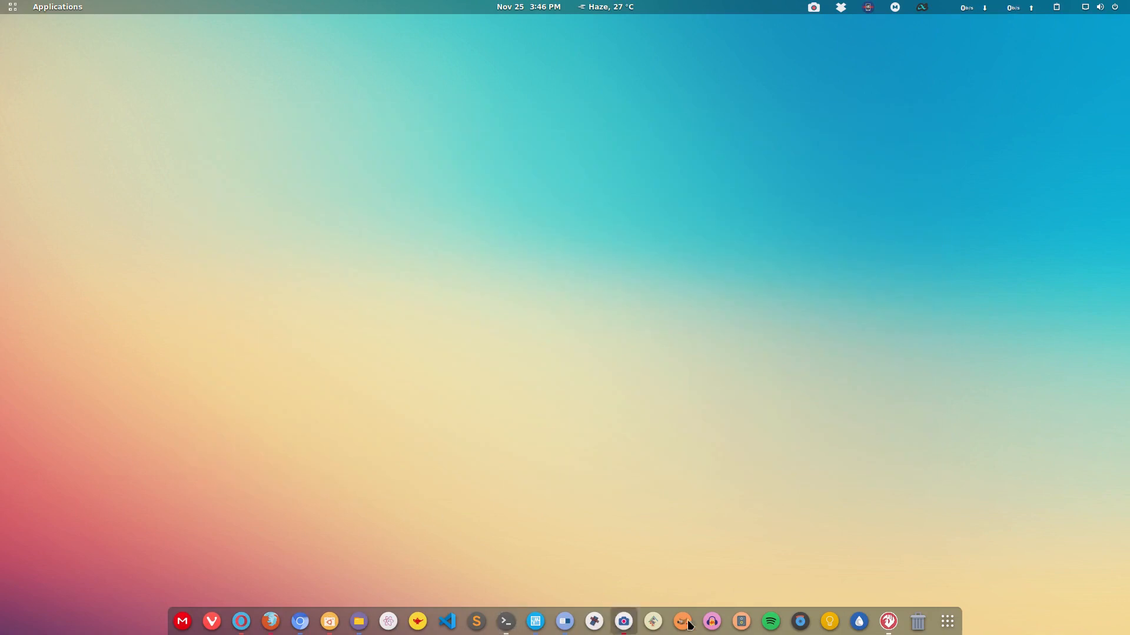
Launch Spotify by searching 'spo' in the app launcher and log in.
left_click(947, 621)
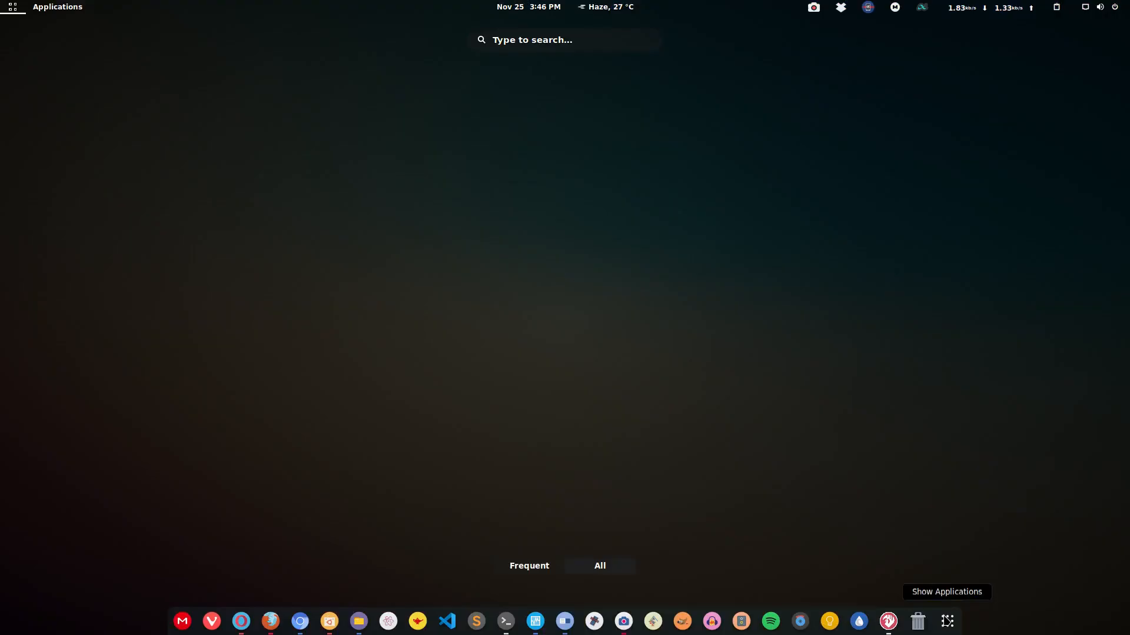
type("spo")
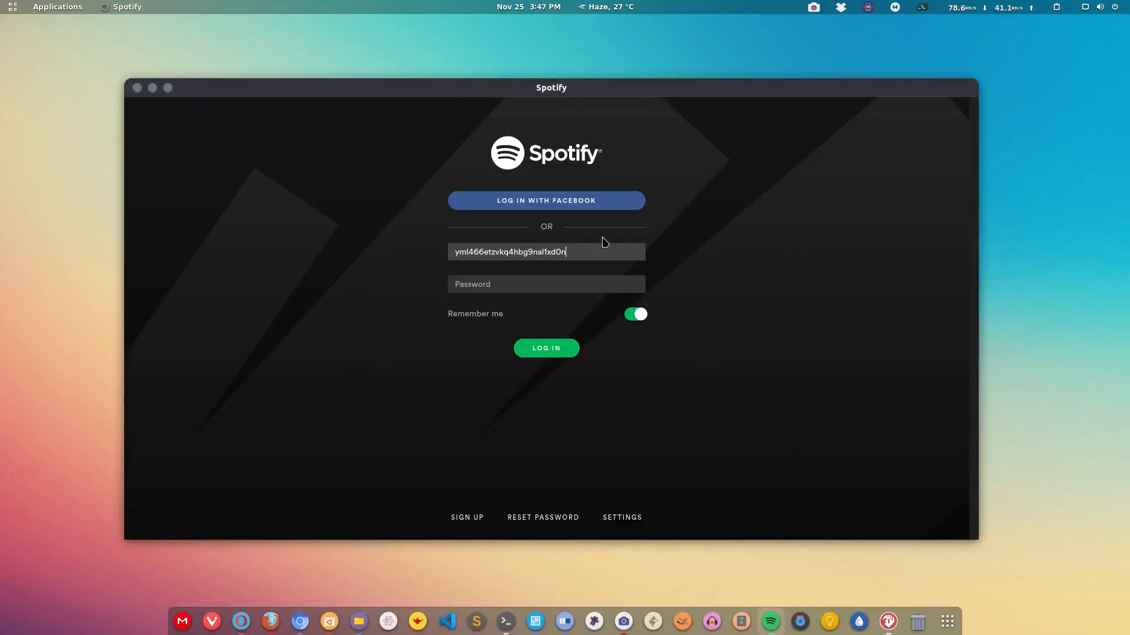
type("•••••")
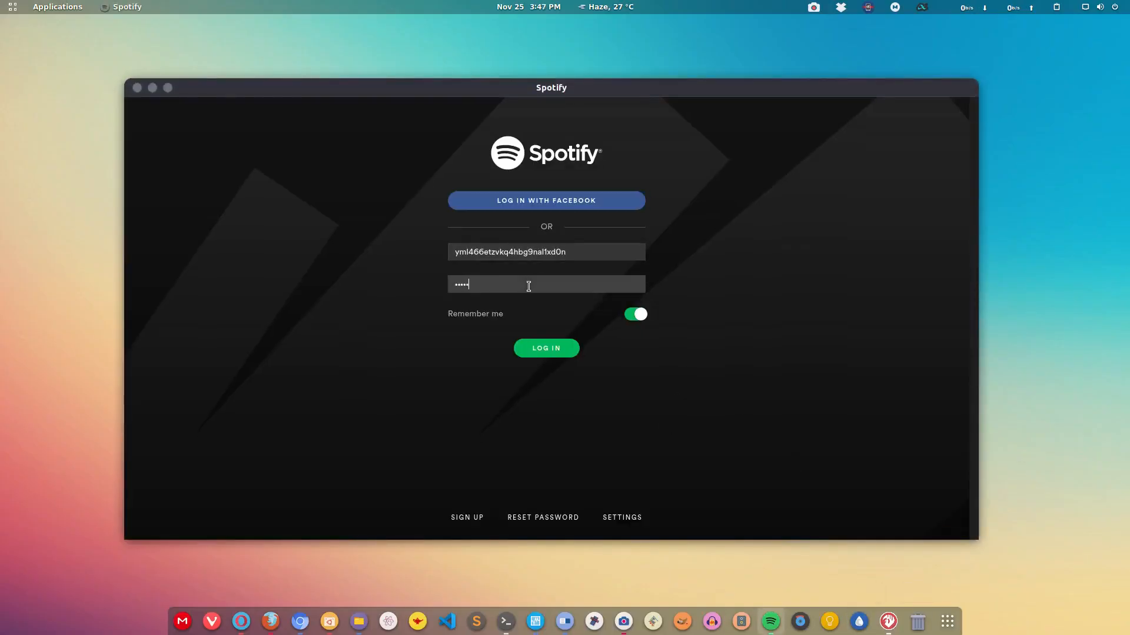
left_click(546, 348)
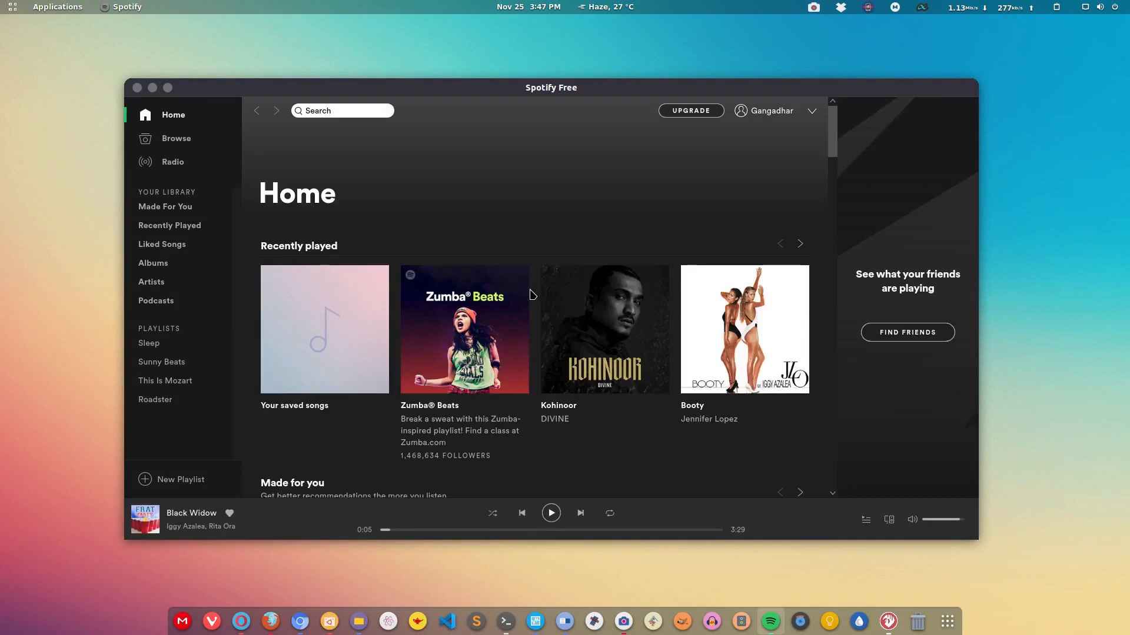
Open Liked Songs and play the Afterhours track.
scroll("down", 3)
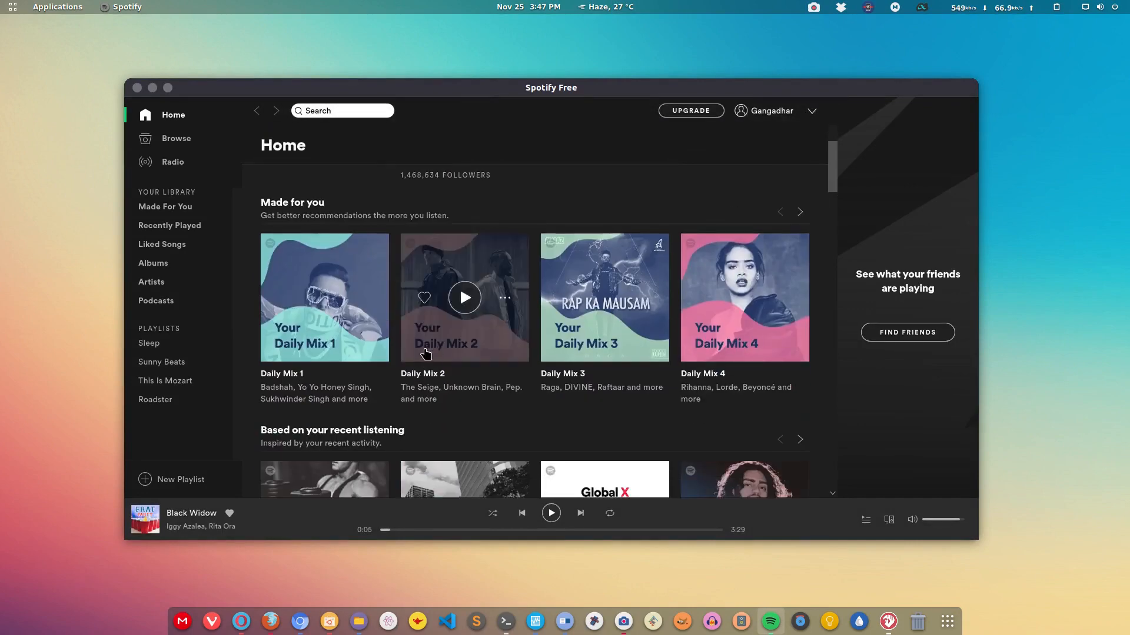
left_click(163, 244)
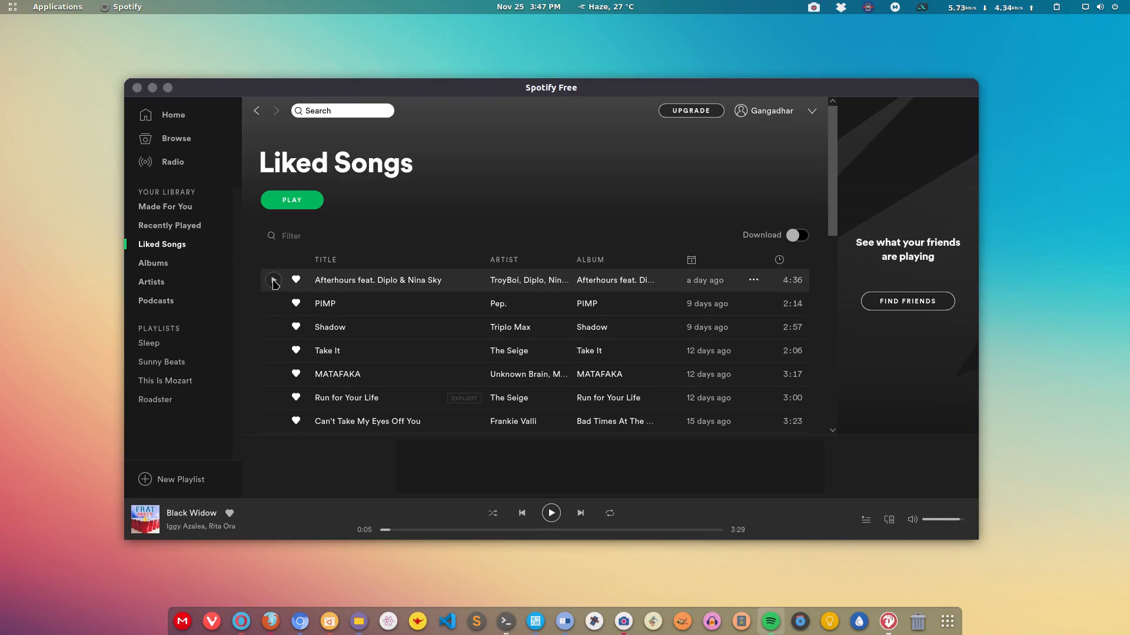
left_click(273, 280)
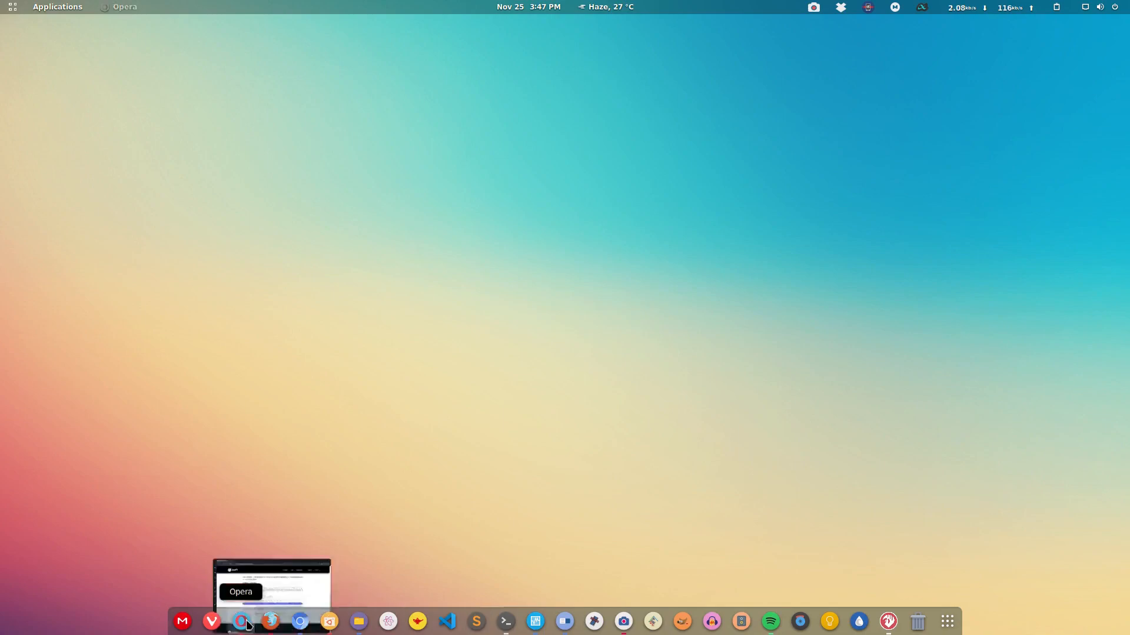
Bring Opera back and scroll through the Spotify for Linux command-line instructions.
left_click(241, 622)
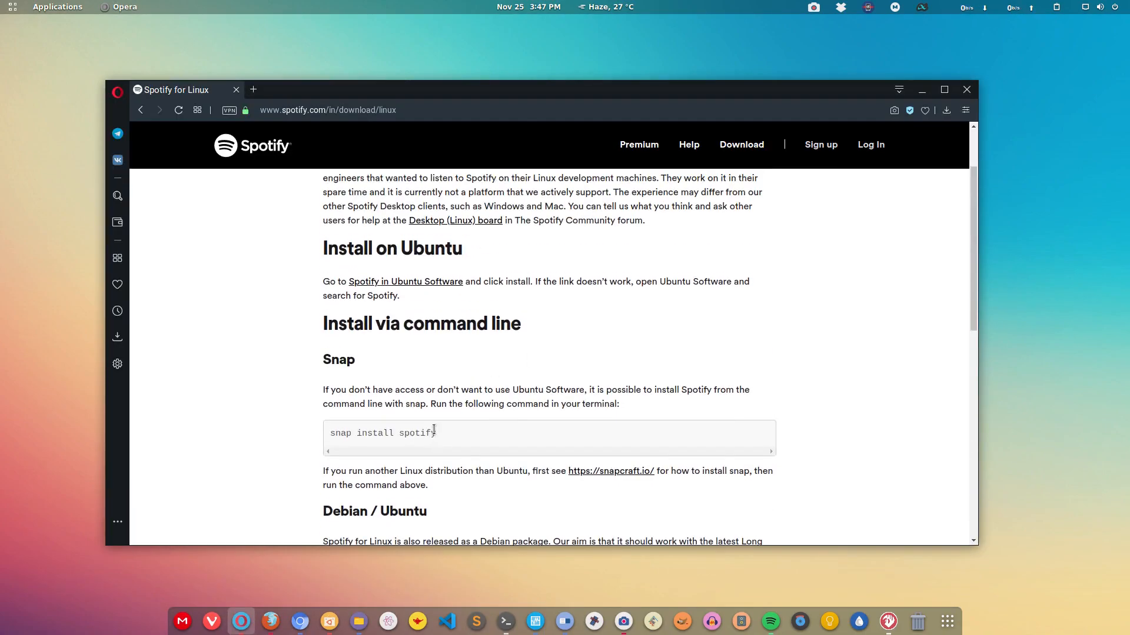
scroll("down", 3)
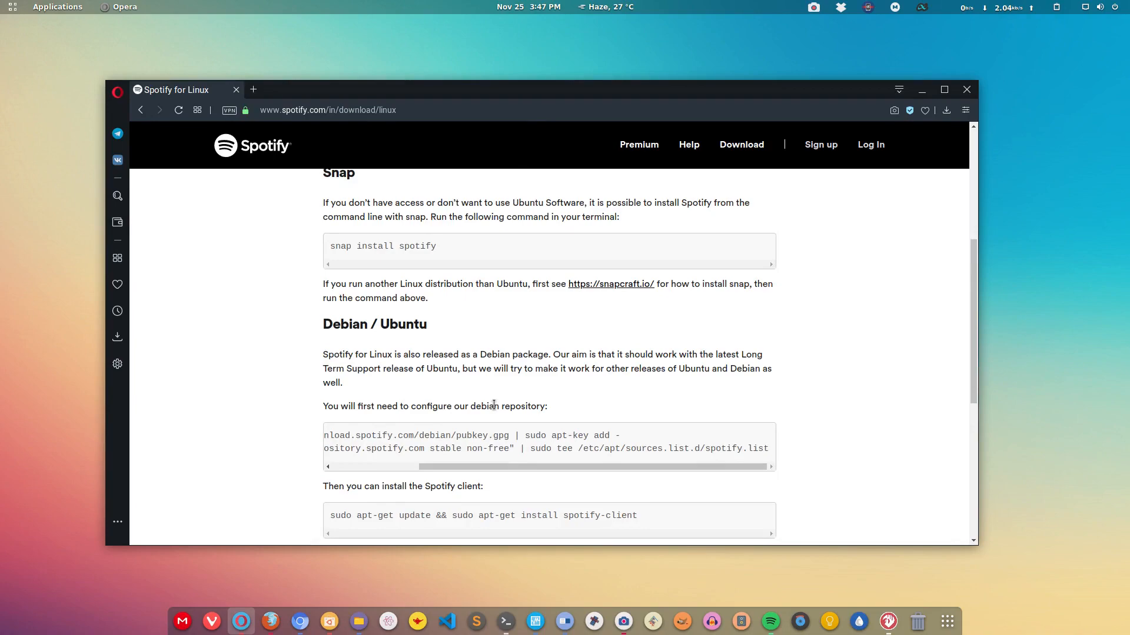
scroll("up", 3)
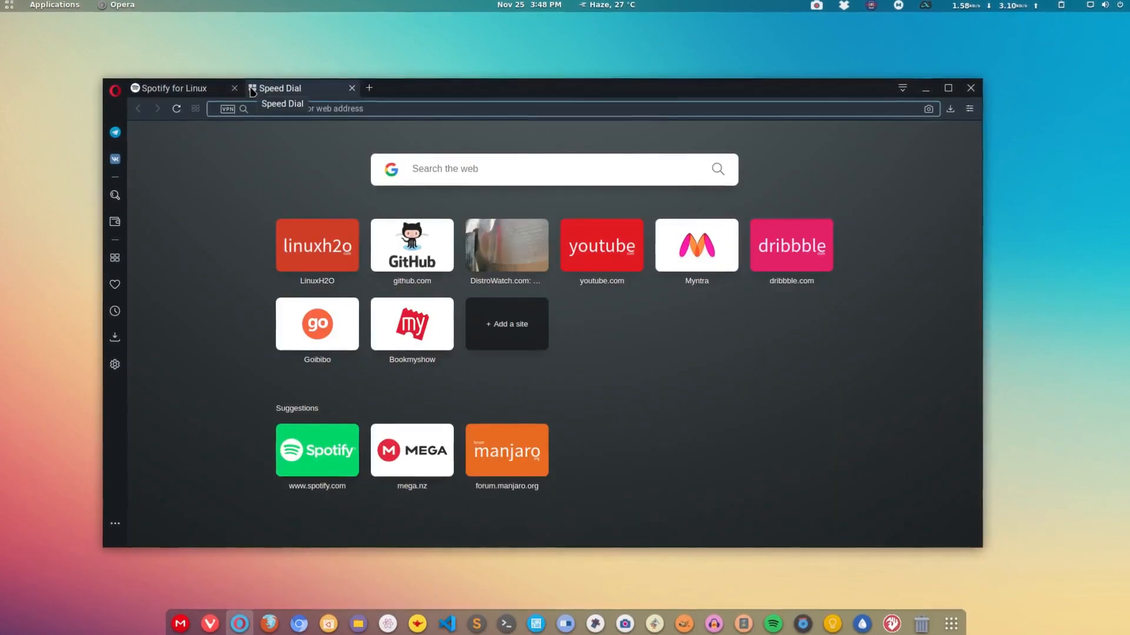
Search pkgs.org for spotify and scroll to the Mint 19.1 (Tessa) packages.
type("pkgs.org")
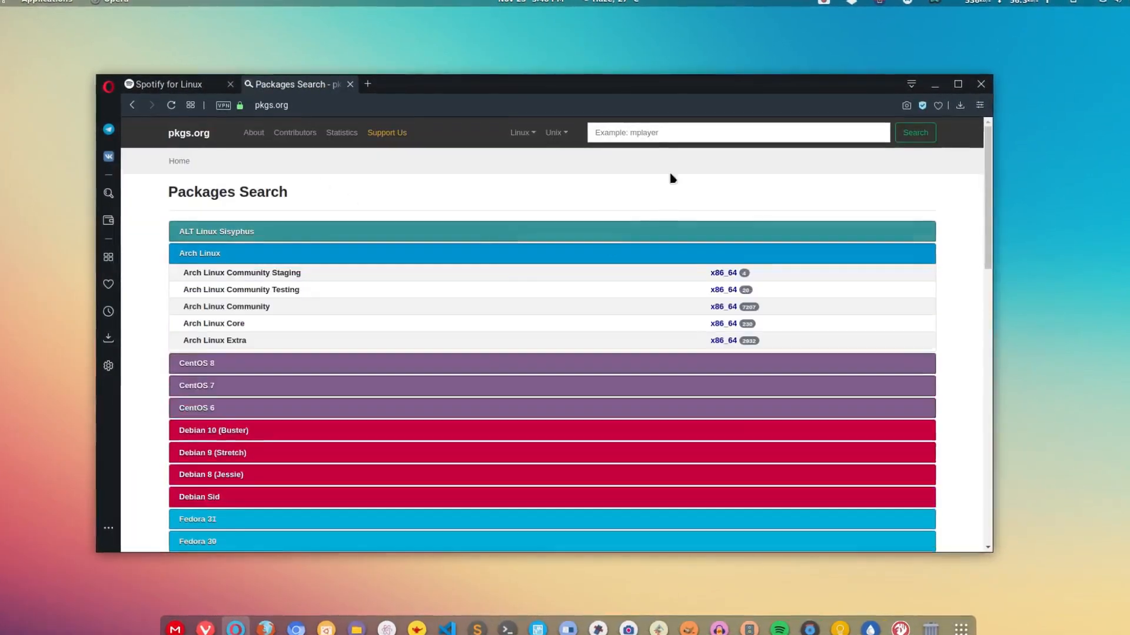
type("spotify")
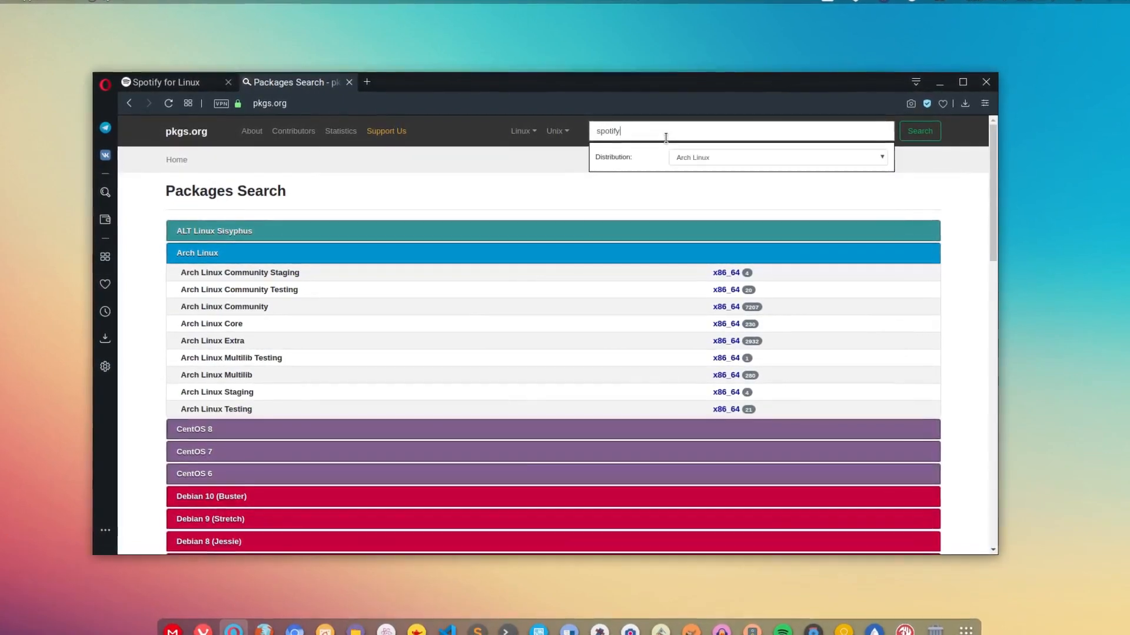
left_click(919, 131)
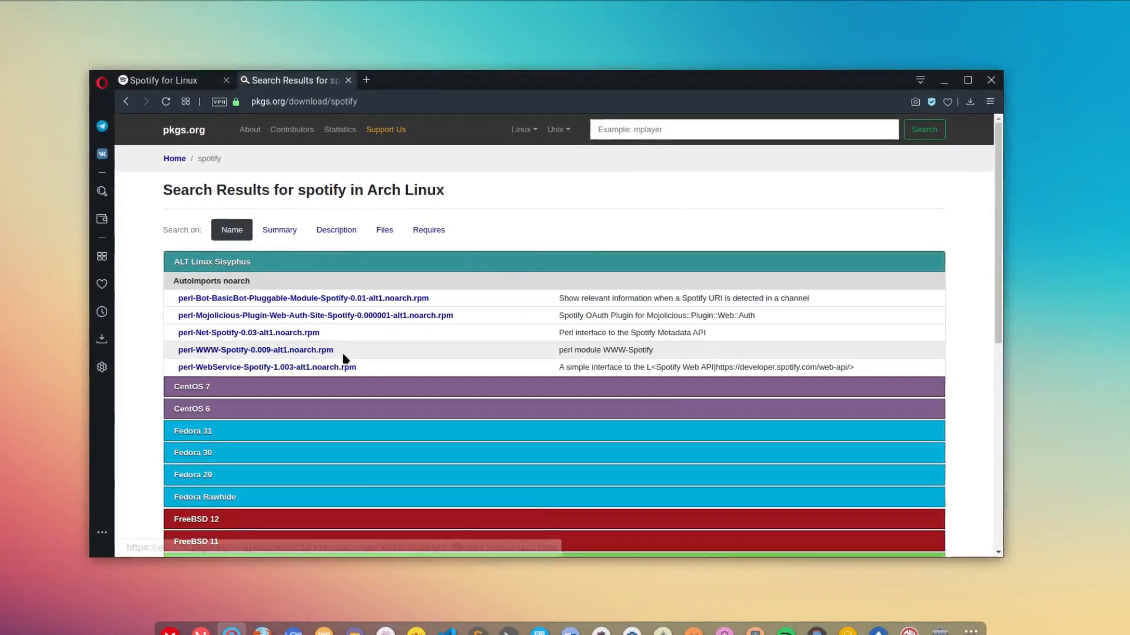
scroll("down", 3)
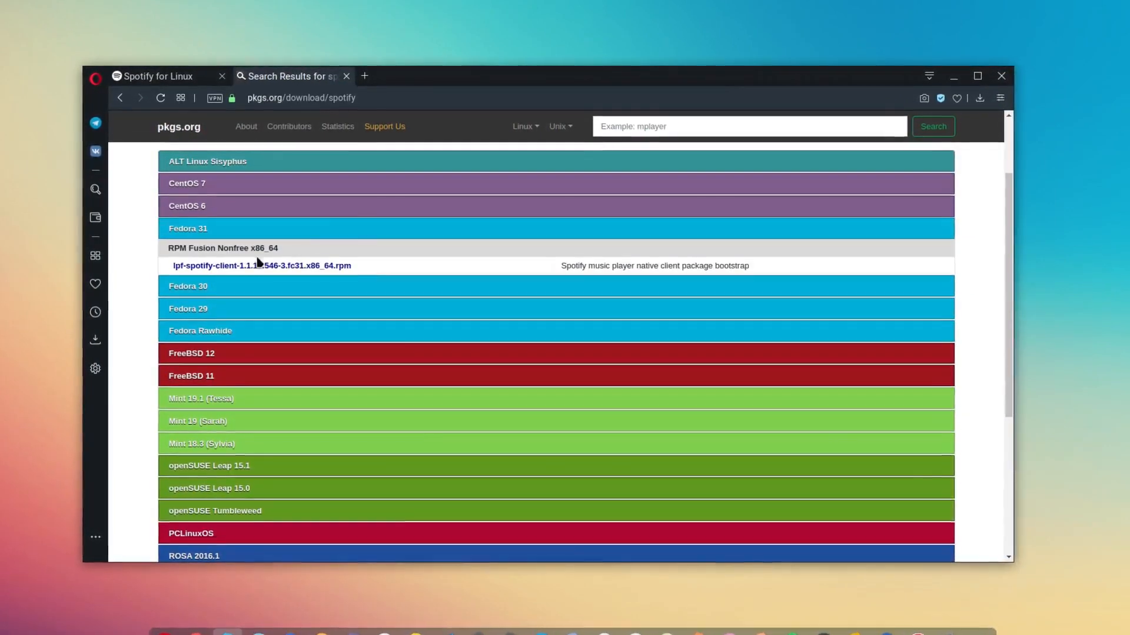
mouse_move(260, 265)
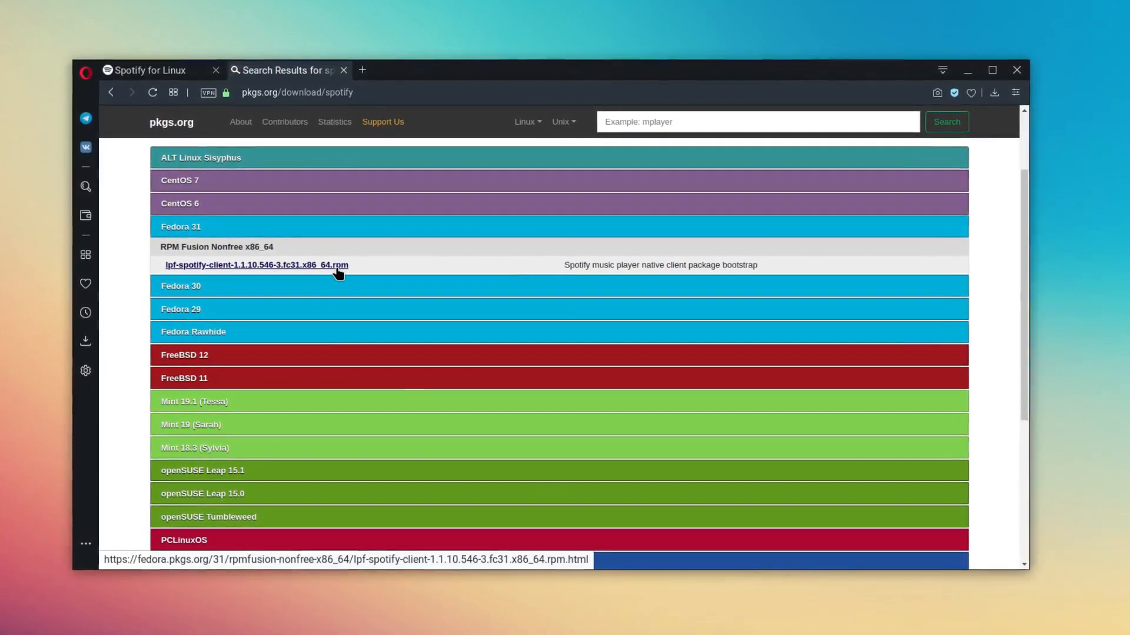
scroll("down", 3)
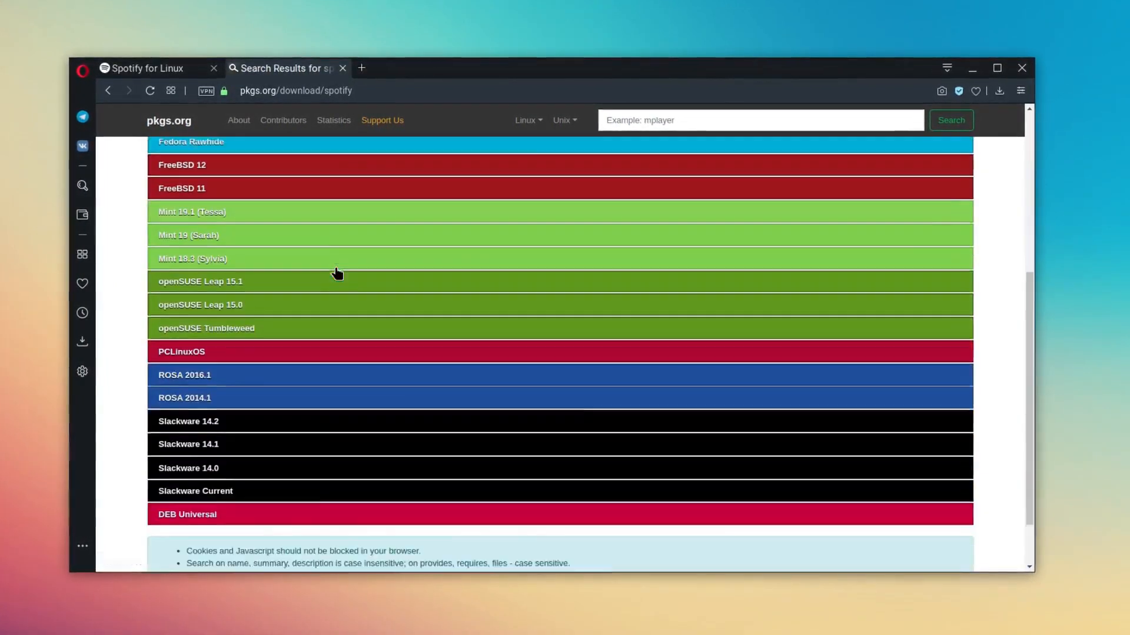
scroll("down", 3)
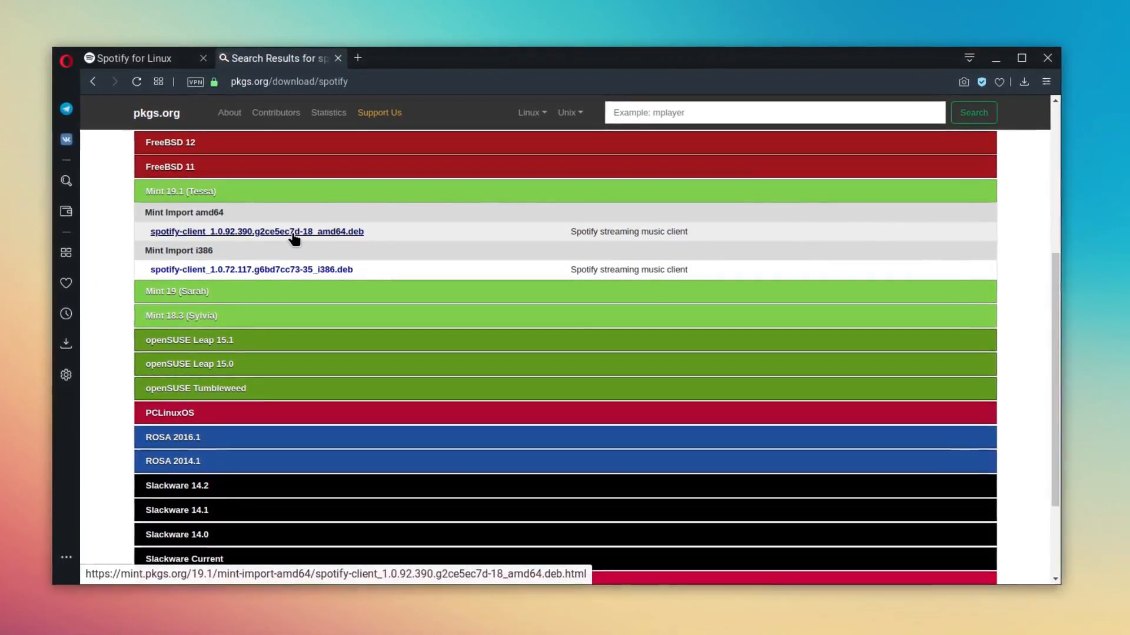
Open the amd64 spotify-client package page and download its binary .deb.
left_click(256, 232)
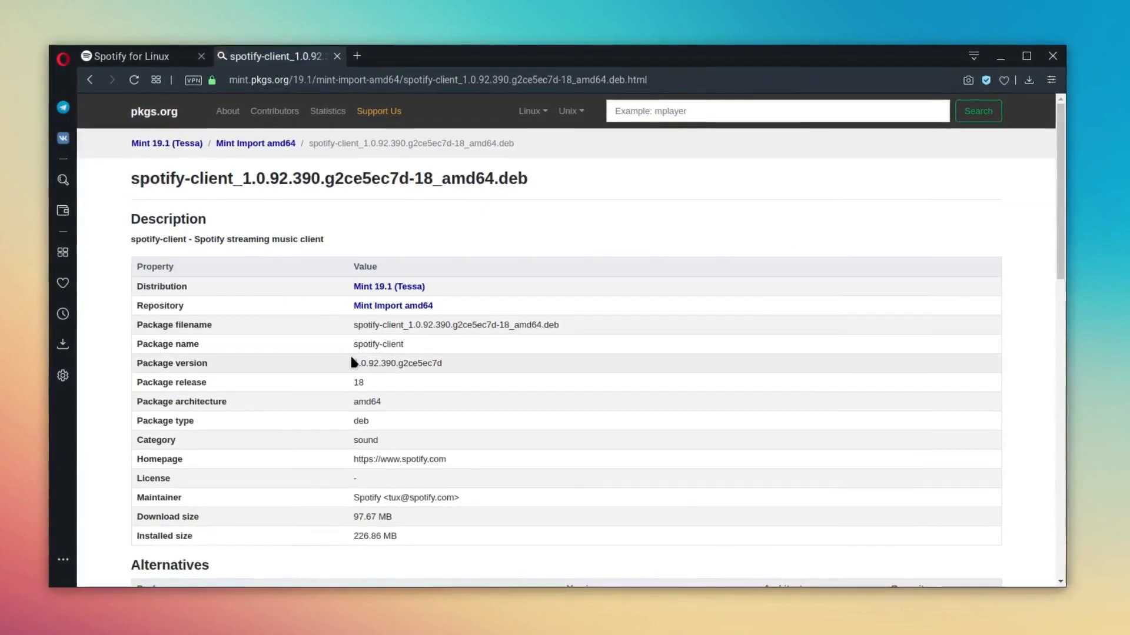
scroll("down", 3)
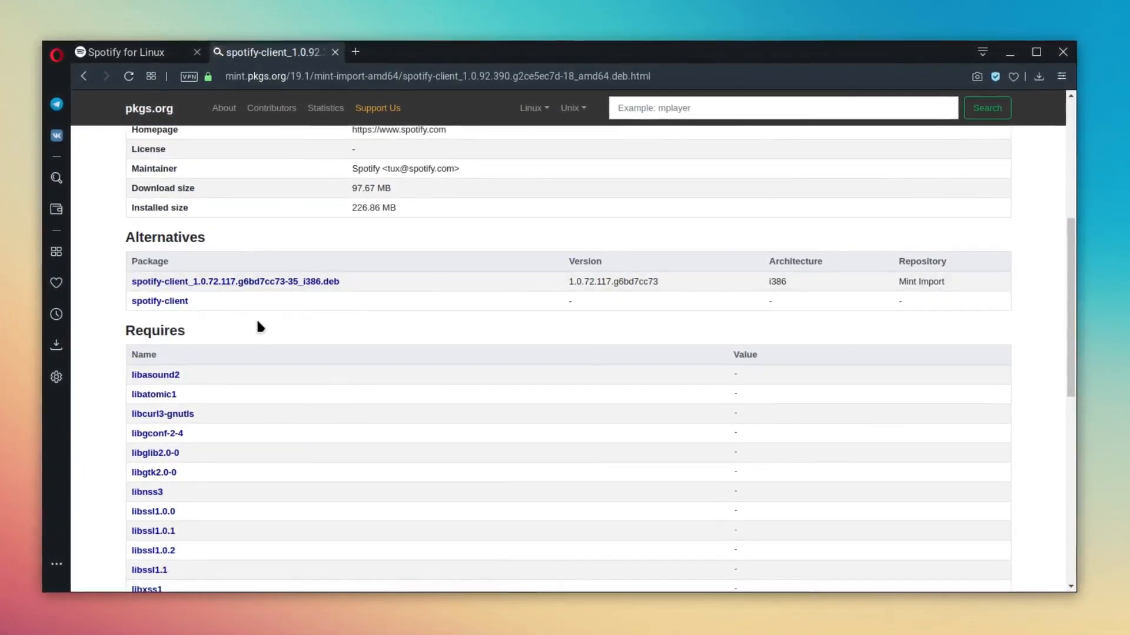
scroll("down", 3)
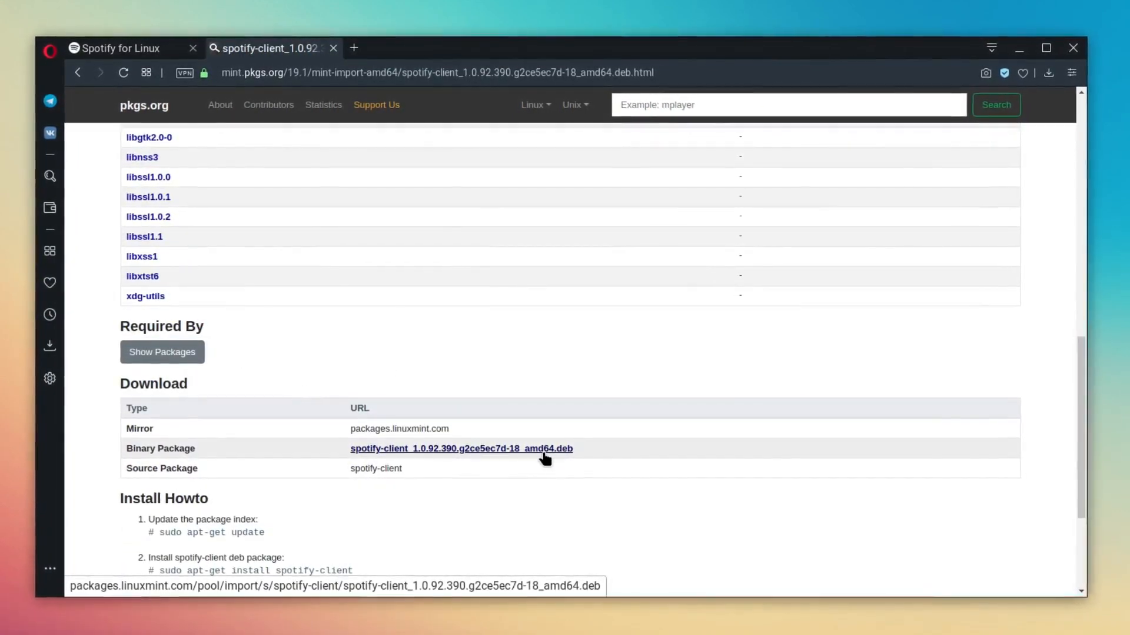
left_click(460, 448)
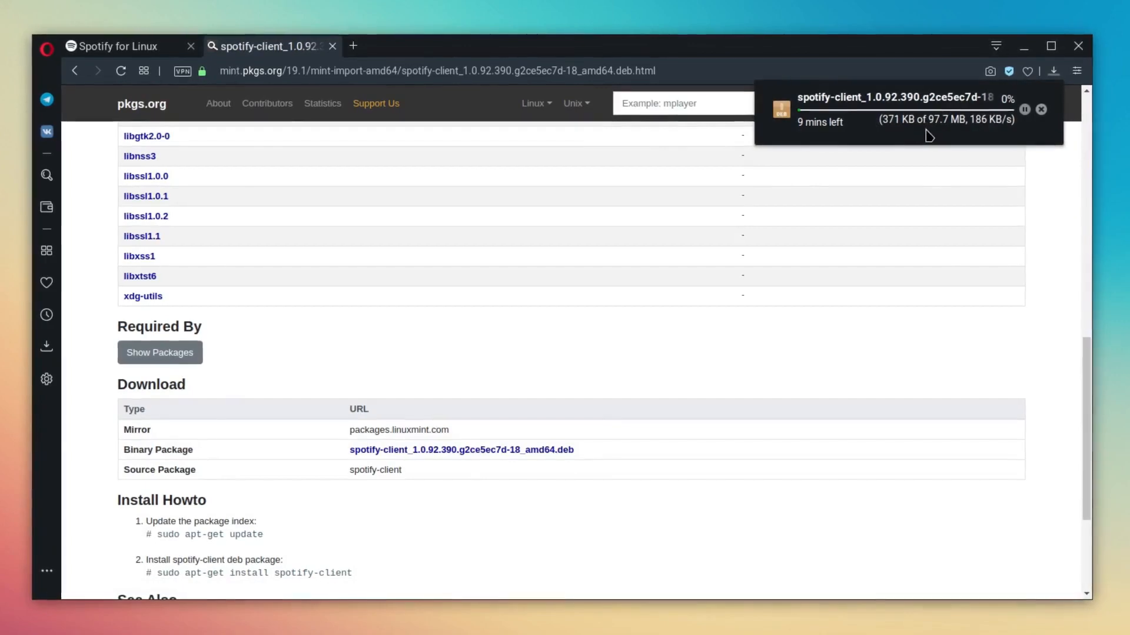
Switch tabs and back, then show the Downloads panel with download progress.
left_click(112, 45)
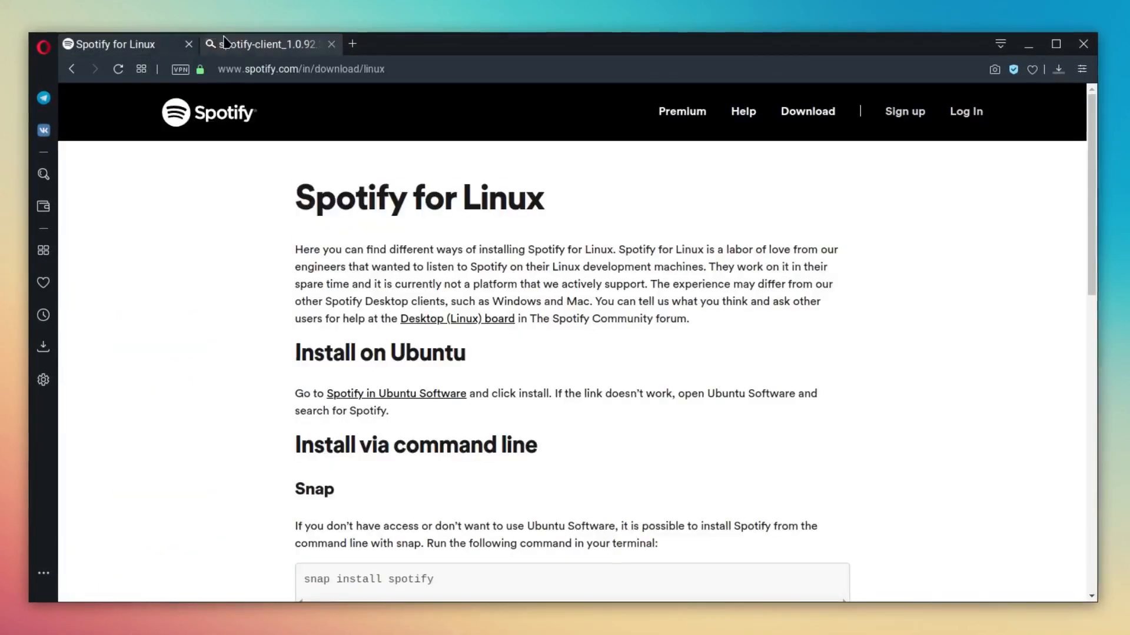
left_click(267, 42)
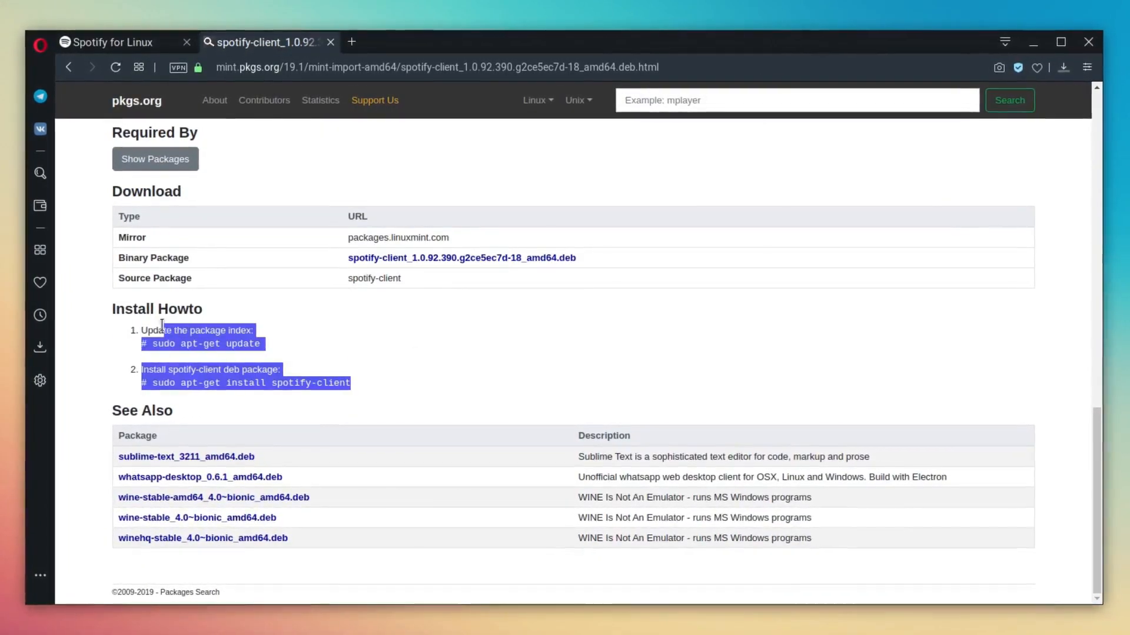
left_click(299, 345)
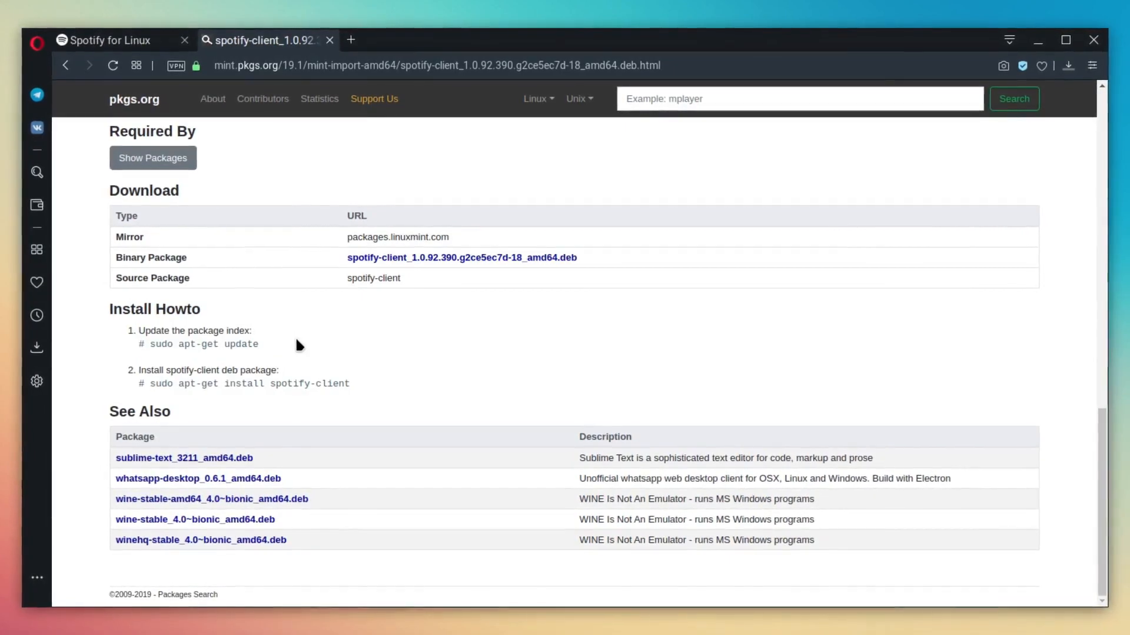
left_click(1073, 64)
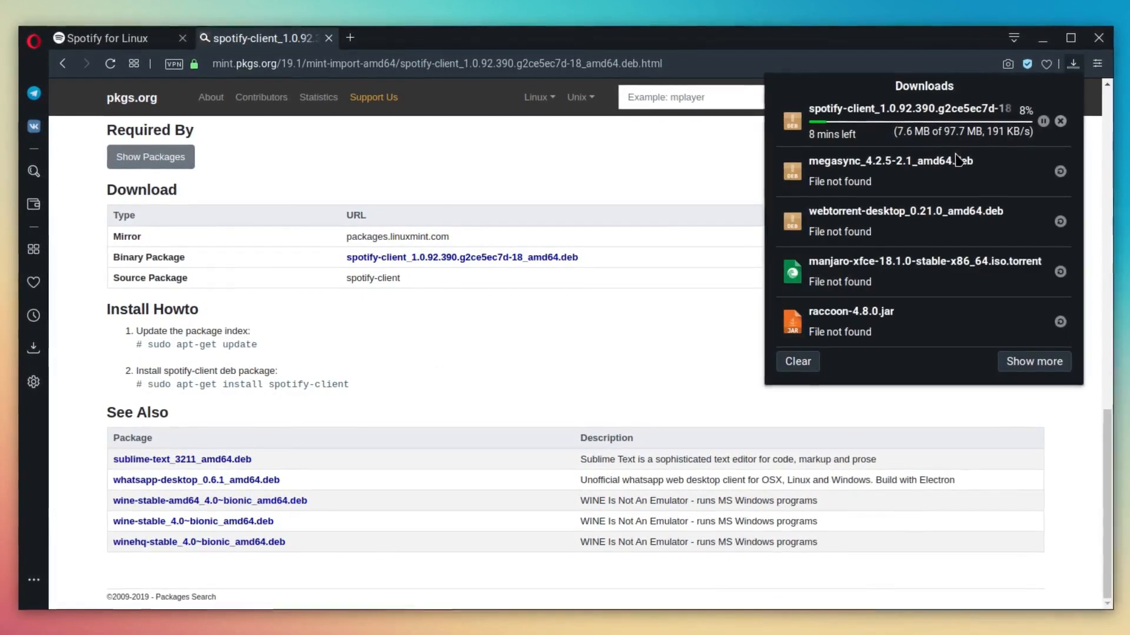